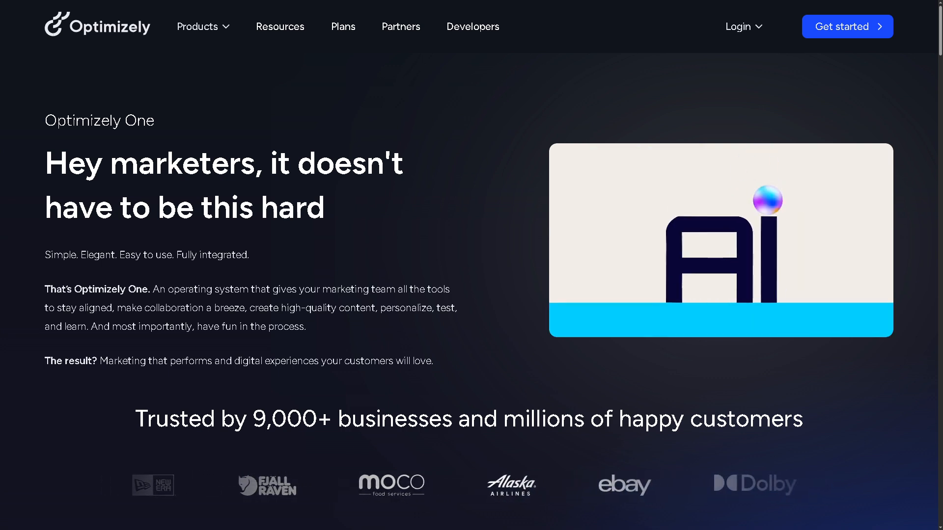
Bring up the Get started demo request form from the top navigation.
{"action": "left_click", "coordinate": [737, 27]}
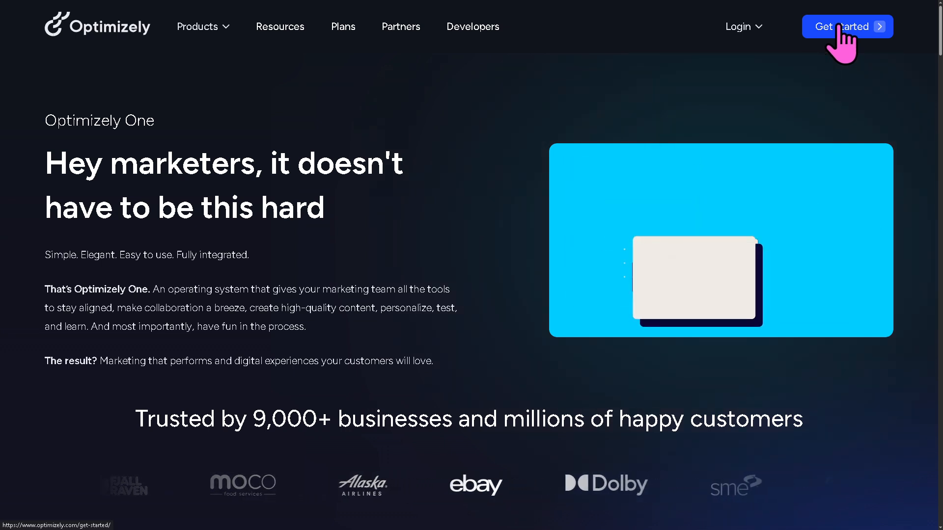
{"action": "left_click", "coordinate": [846, 27]}
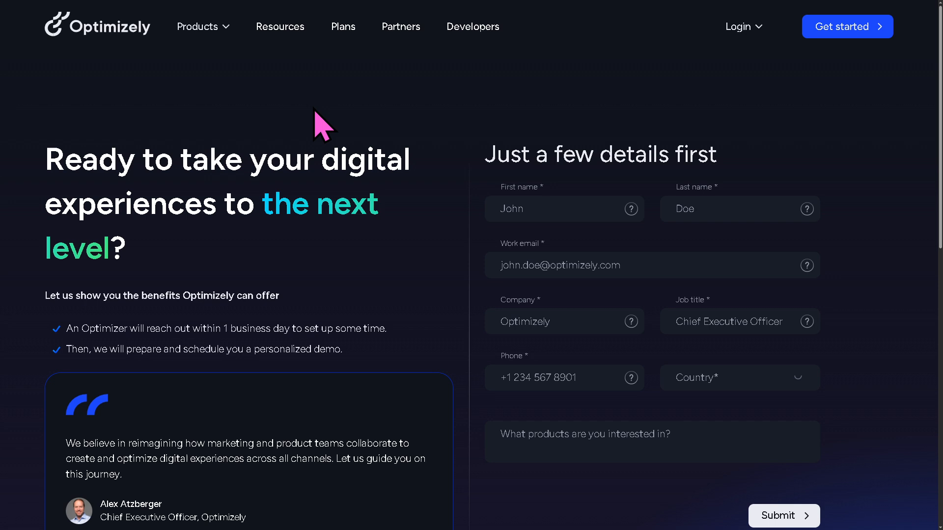
{"action": "mouse_move", "coordinate": [150, 60]}
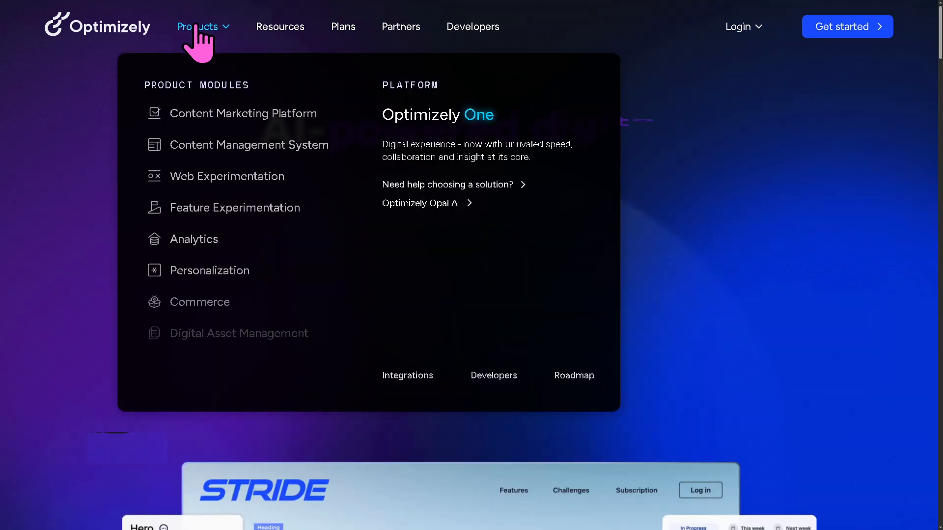
{"action": "mouse_move", "coordinate": [140, 188]}
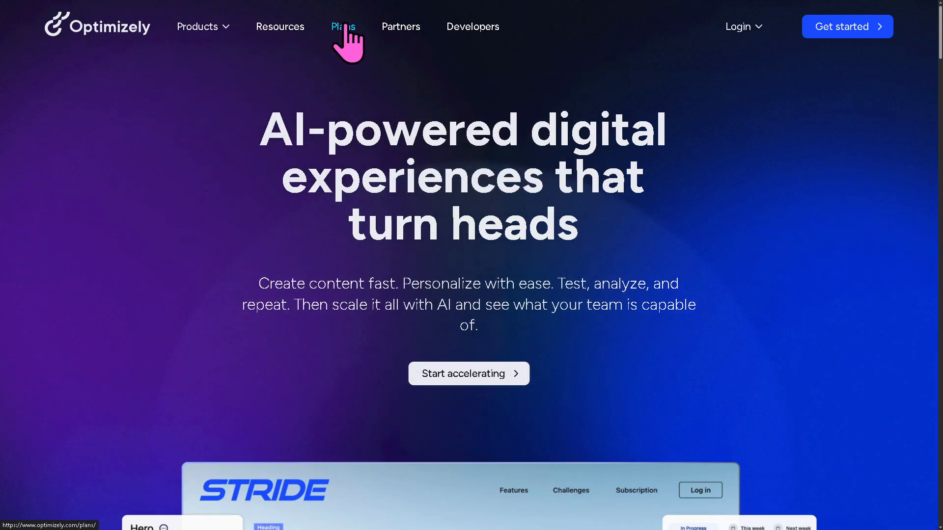
{"action": "mouse_move", "coordinate": [472, 27]}
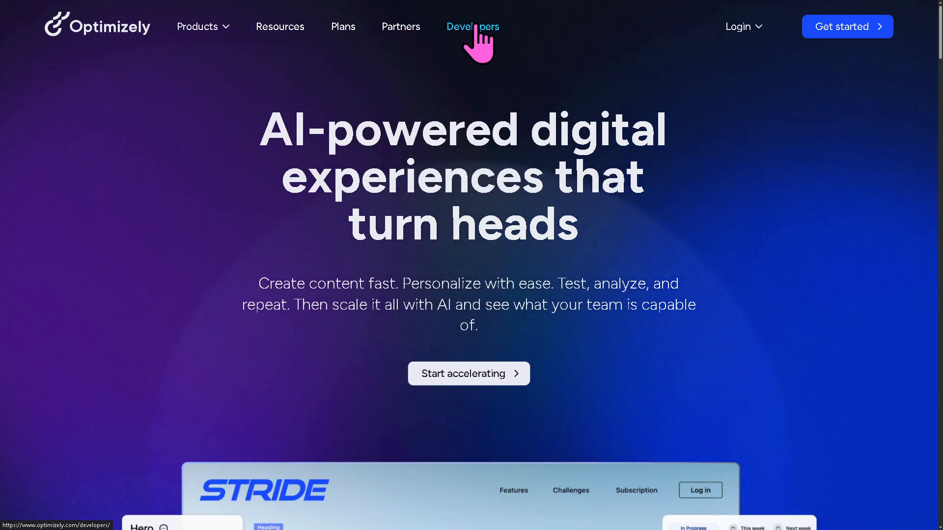
Show the Products menu listing modules and the Optimizely One platform.
{"action": "left_click", "coordinate": [197, 27]}
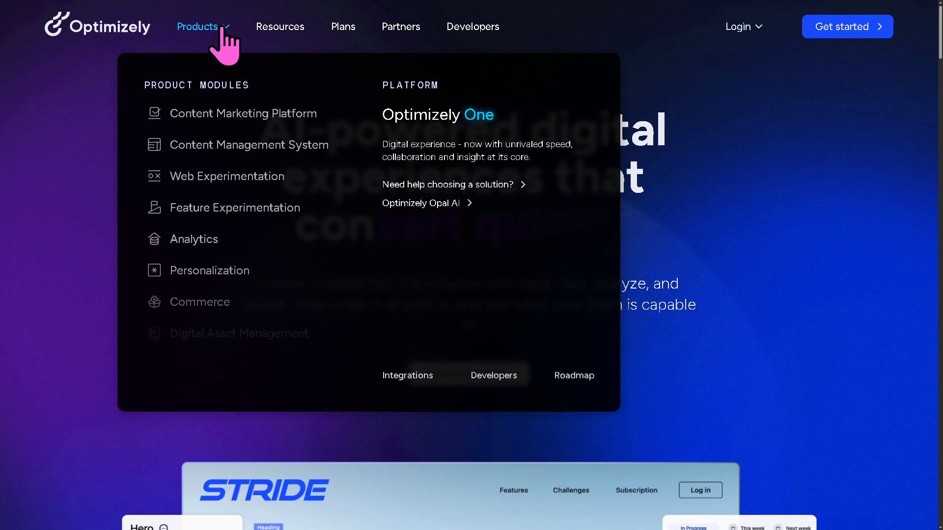
{"action": "mouse_move", "coordinate": [274, 123]}
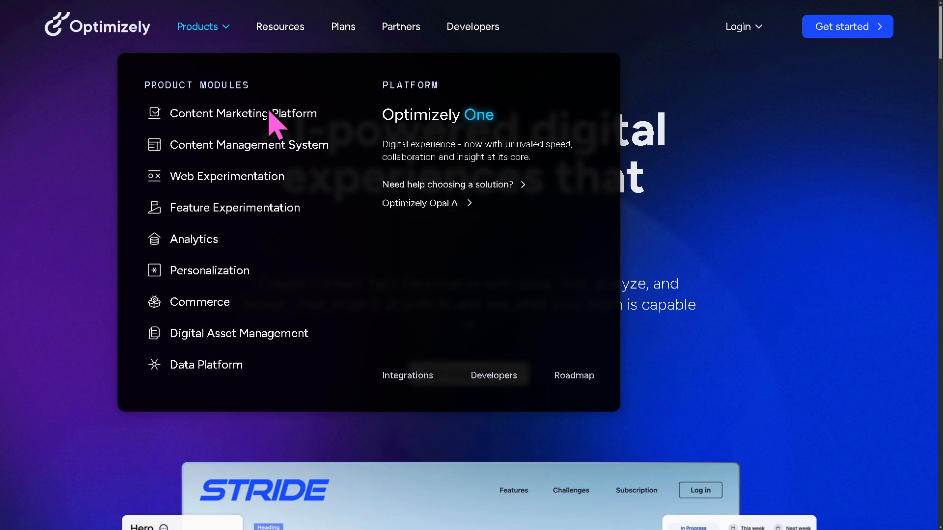
Go to the Content Marketing Platform page and write 'Amazing!' in the demo's comments.
{"action": "left_click", "coordinate": [242, 114]}
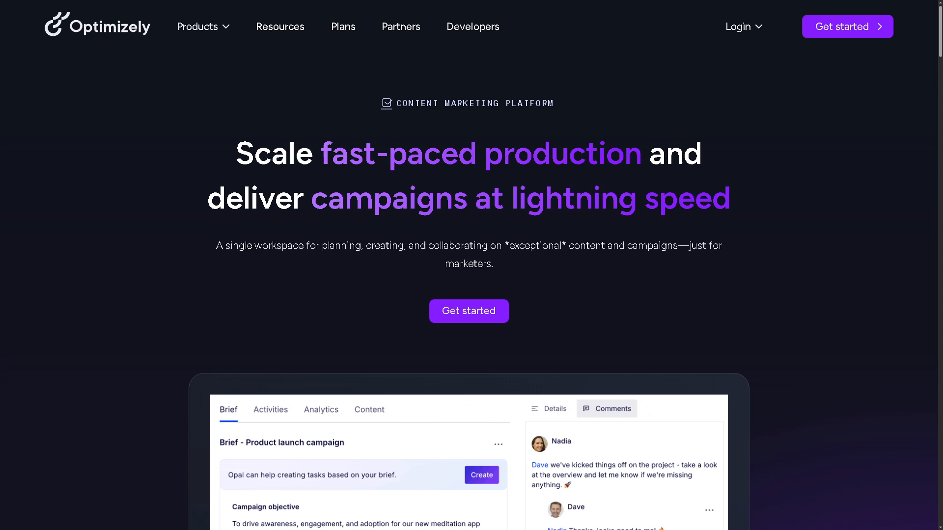
{"action": "left_click", "coordinate": [270, 409]}
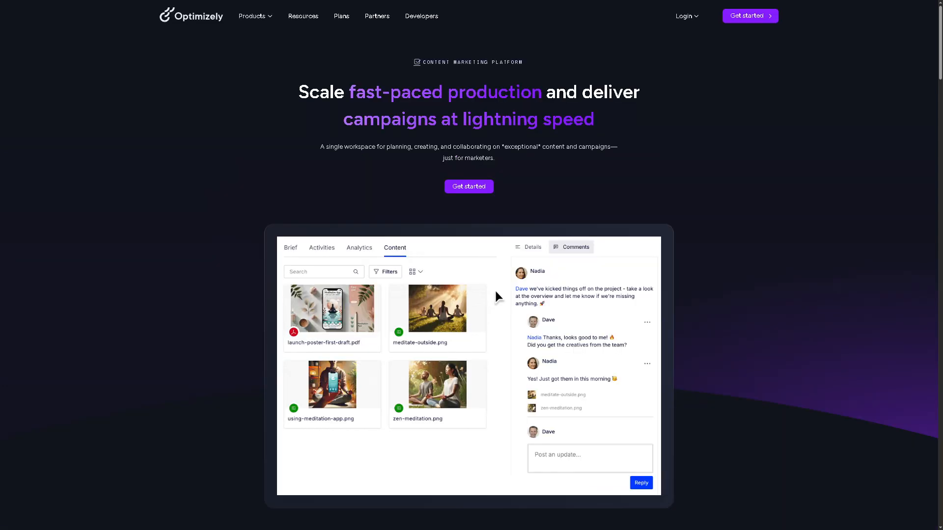
{"action": "type", "text": "A"}
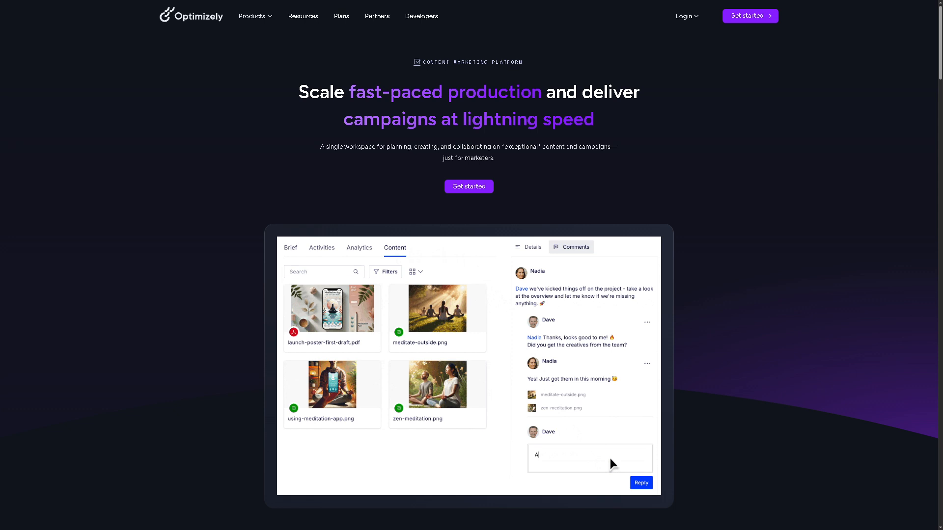
{"action": "type", "text": "Amazing! Ready"}
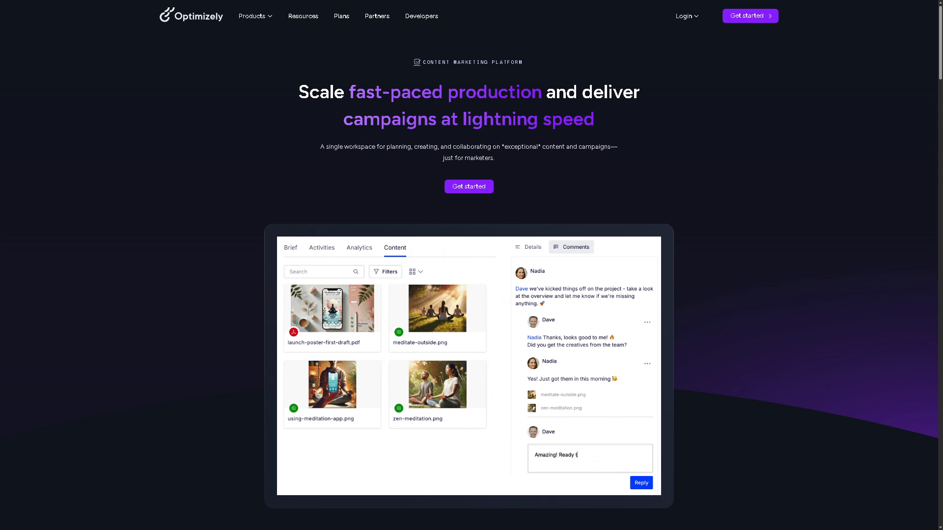
{"action": "type", "text": "to launch!"}
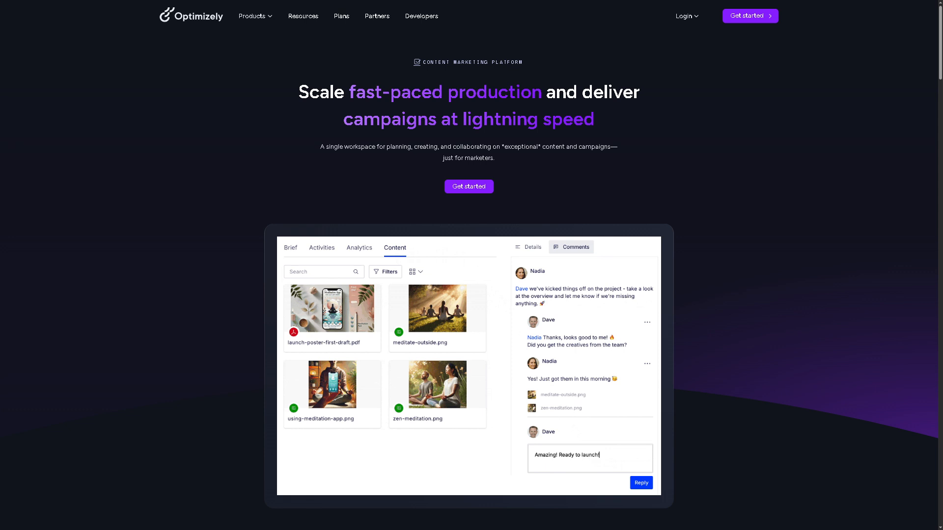
View the demo's Brief, Activities and Content views, then bring the Products menu back.
{"action": "left_click", "coordinate": [290, 247]}
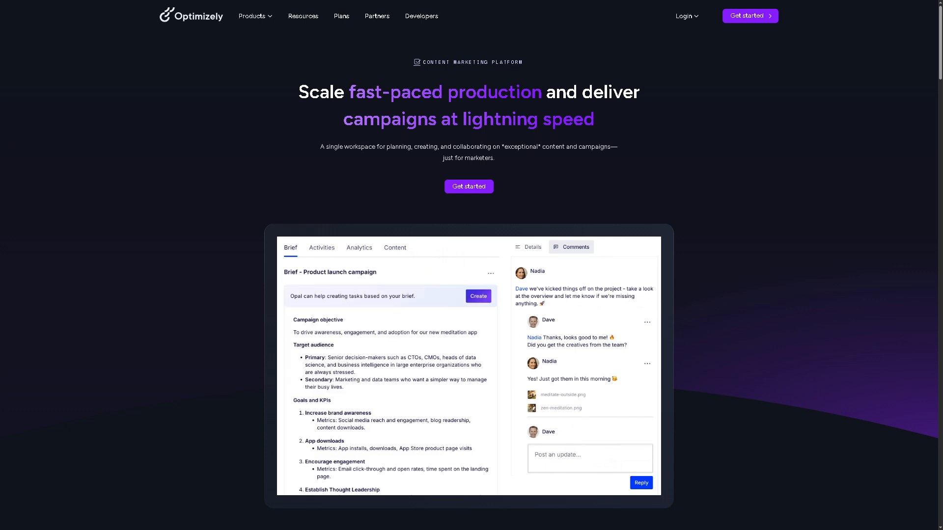
{"action": "left_click", "coordinate": [323, 248]}
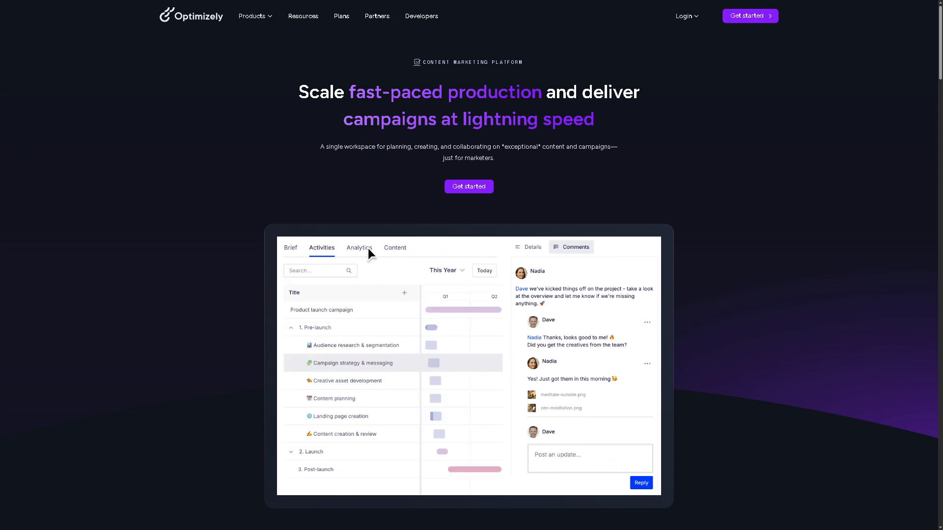
{"action": "left_click", "coordinate": [395, 248]}
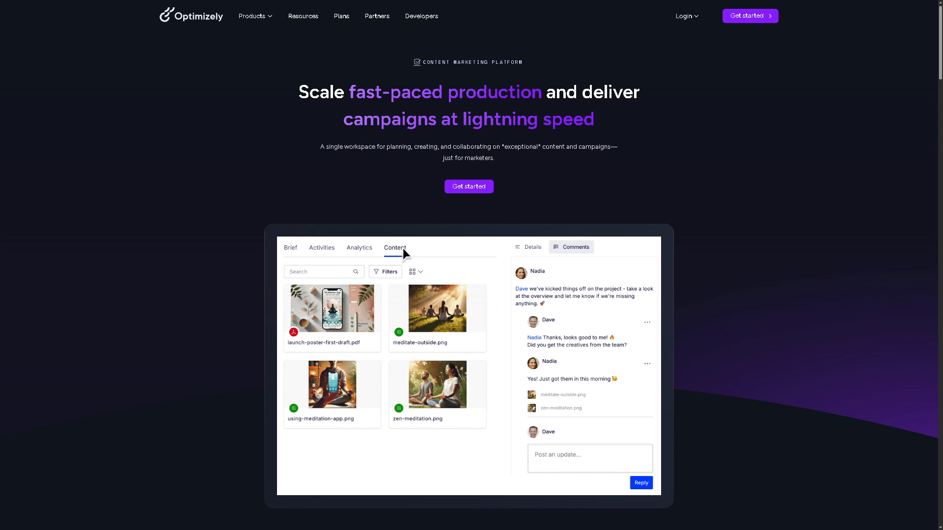
{"action": "mouse_move", "coordinate": [467, 256]}
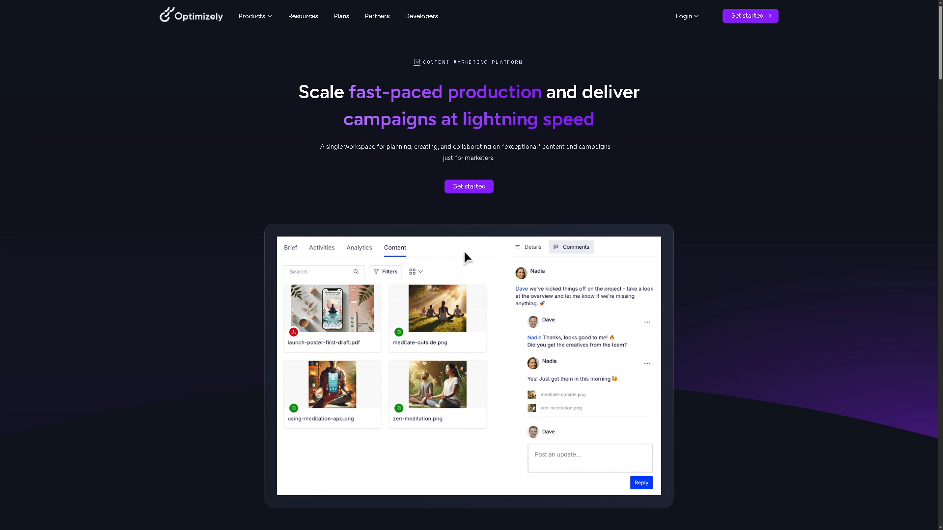
{"action": "mouse_move", "coordinate": [599, 460]}
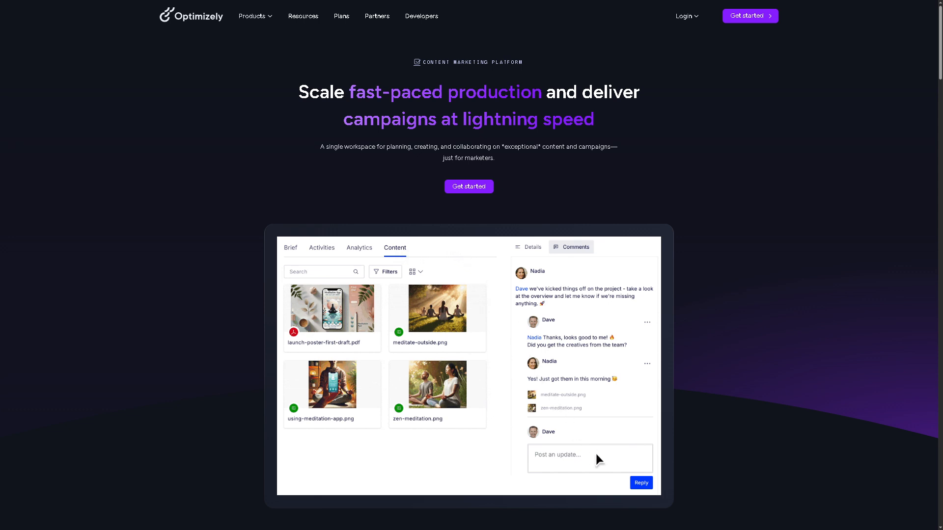
{"action": "type", "text": "Amazin"}
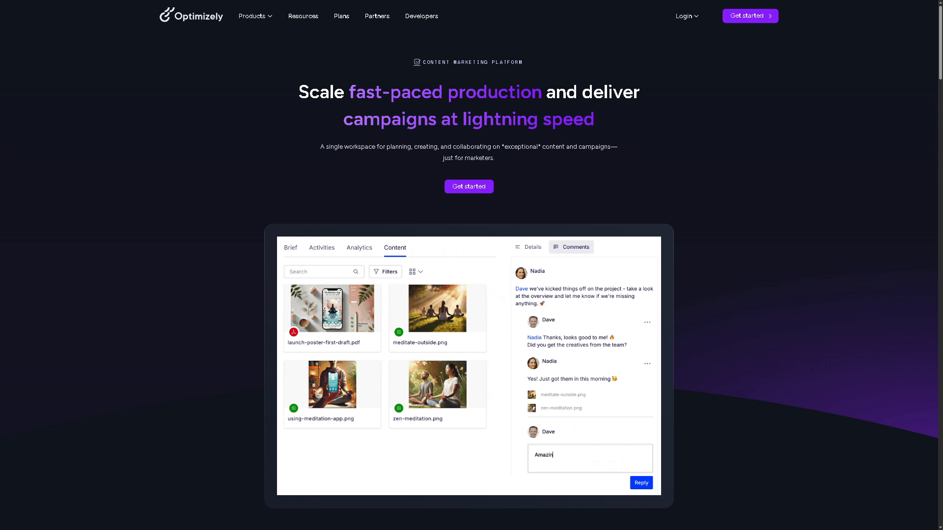
{"action": "left_click", "coordinate": [252, 16]}
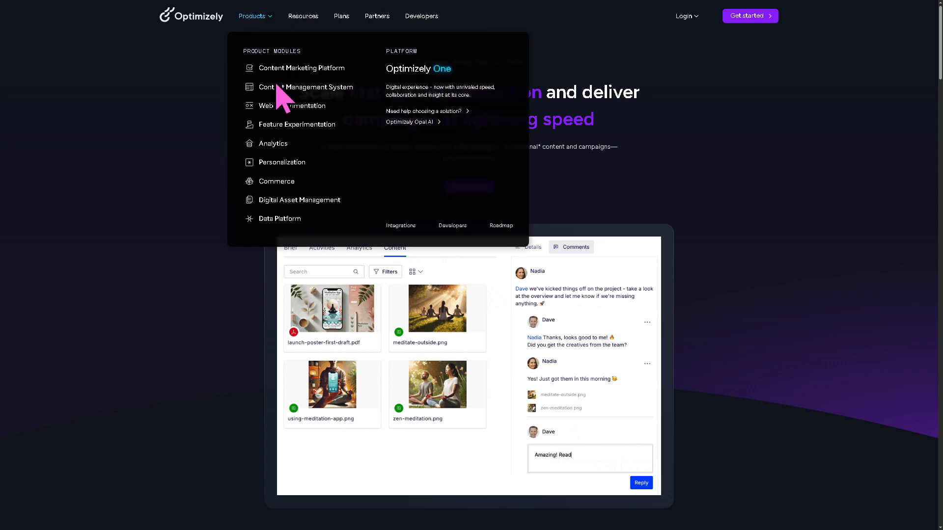
Go to the Content Management System page and show the Hero section's editing fields in its demo.
{"action": "left_click", "coordinate": [305, 86]}
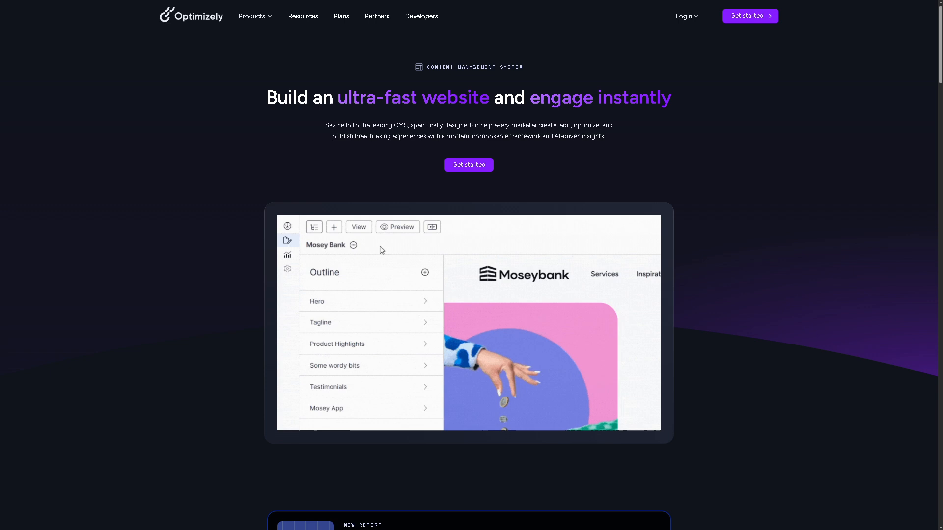
{"action": "left_click", "coordinate": [318, 301]}
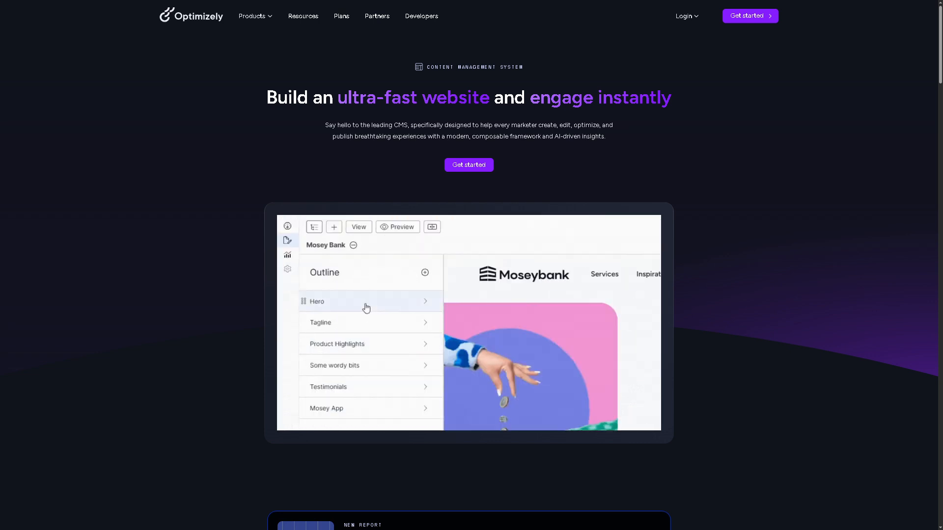
{"action": "left_click", "coordinate": [367, 302]}
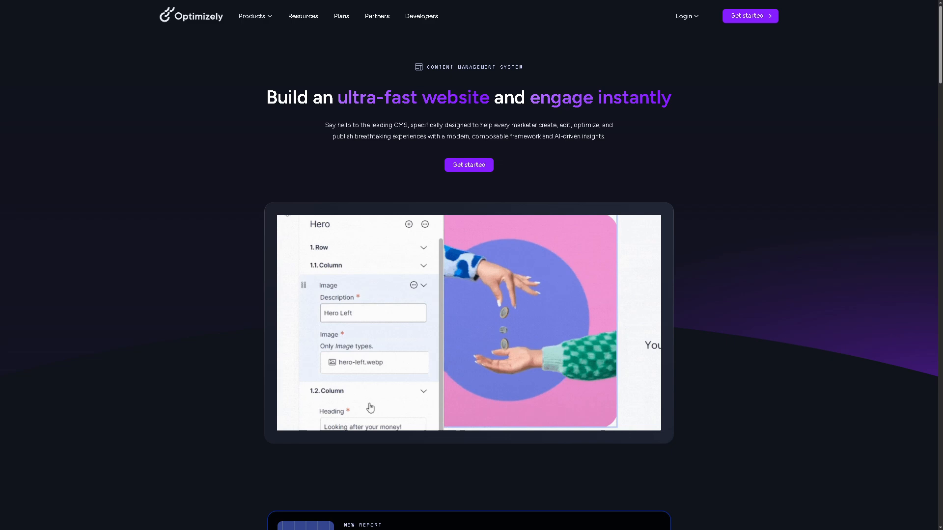
{"action": "left_click", "coordinate": [252, 16]}
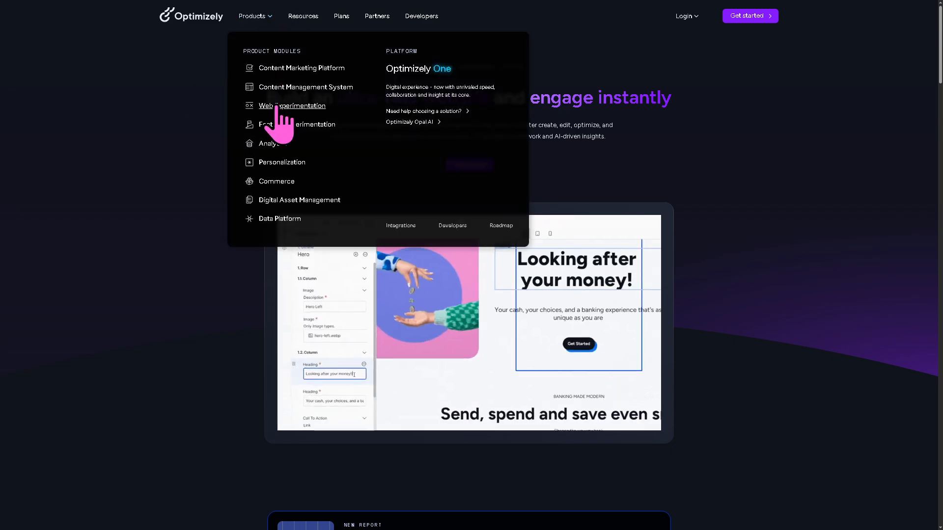
Go to the Web Experimentation page and bring the Products menu back up.
{"action": "left_click", "coordinate": [291, 106]}
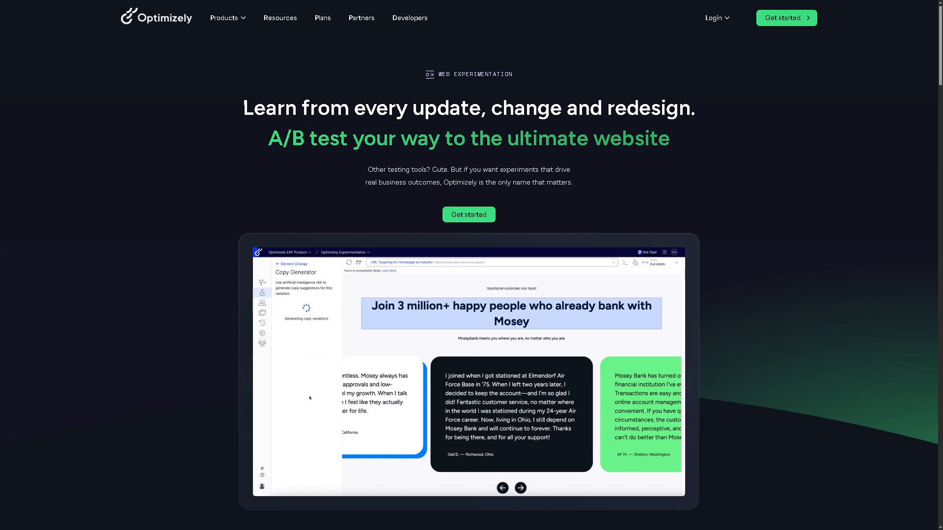
{"action": "left_click", "coordinate": [227, 17]}
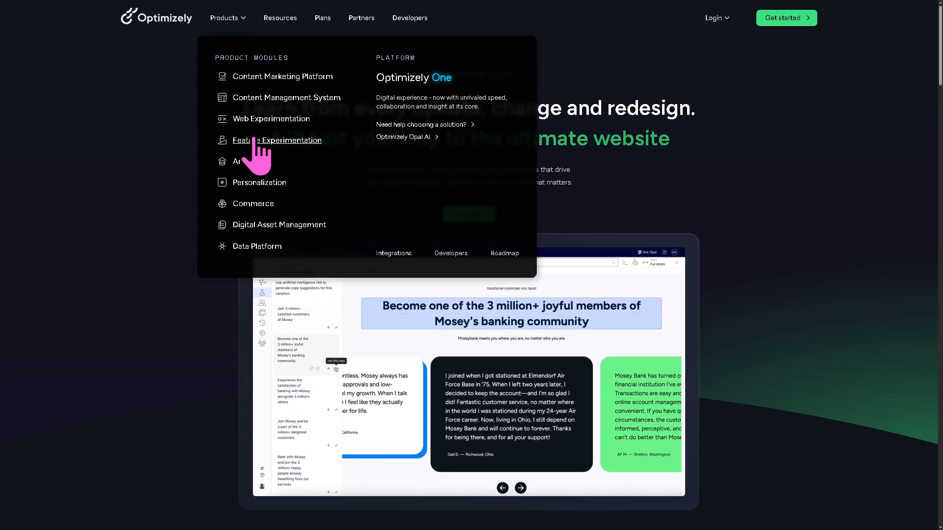
Go to the Feature Experimentation page and bring the Products menu back up.
{"action": "left_click", "coordinate": [277, 141]}
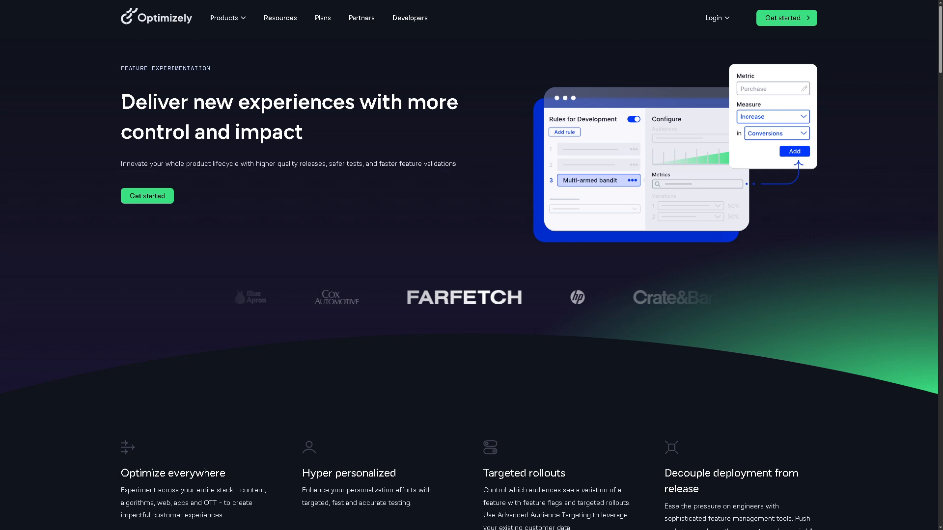
{"action": "left_click", "coordinate": [227, 18]}
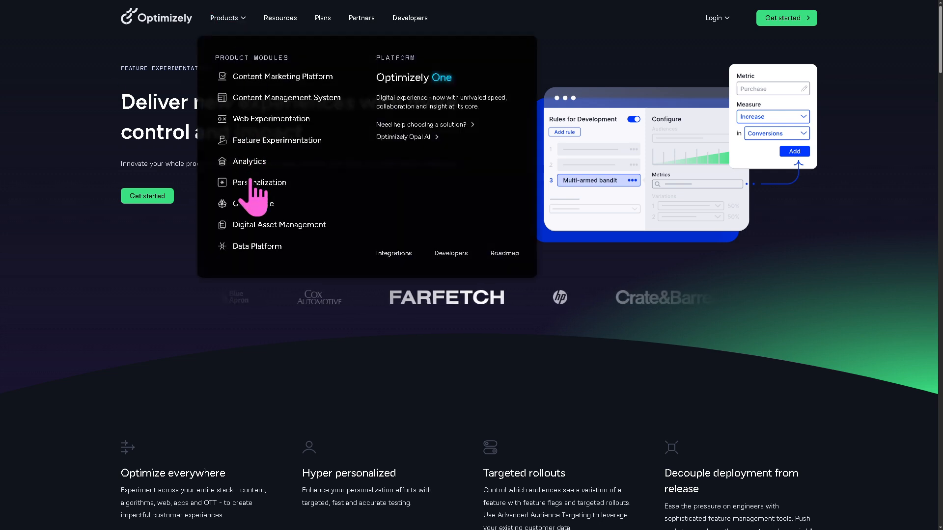
Go to the Analytics page and run its Link Experiment demo, linking experiments and selecting metrics.
{"action": "left_click", "coordinate": [248, 161]}
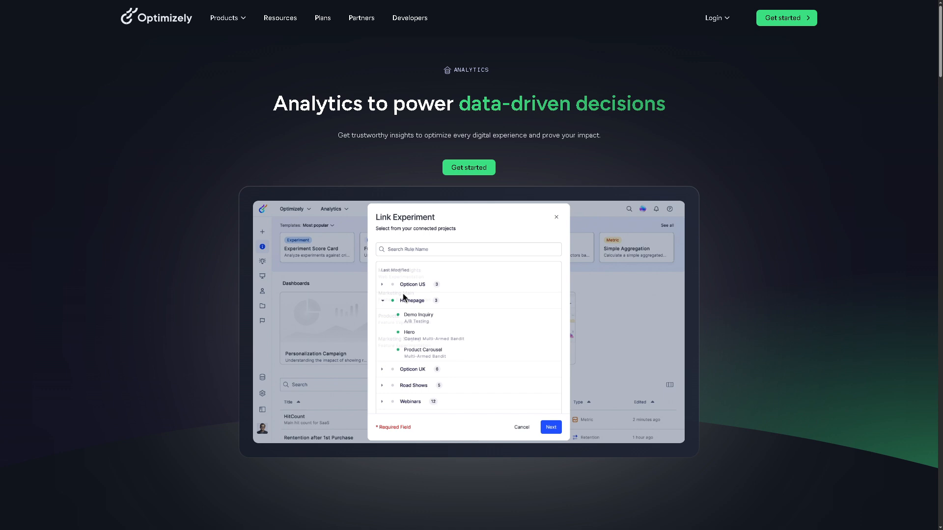
{"action": "left_click", "coordinate": [419, 317]}
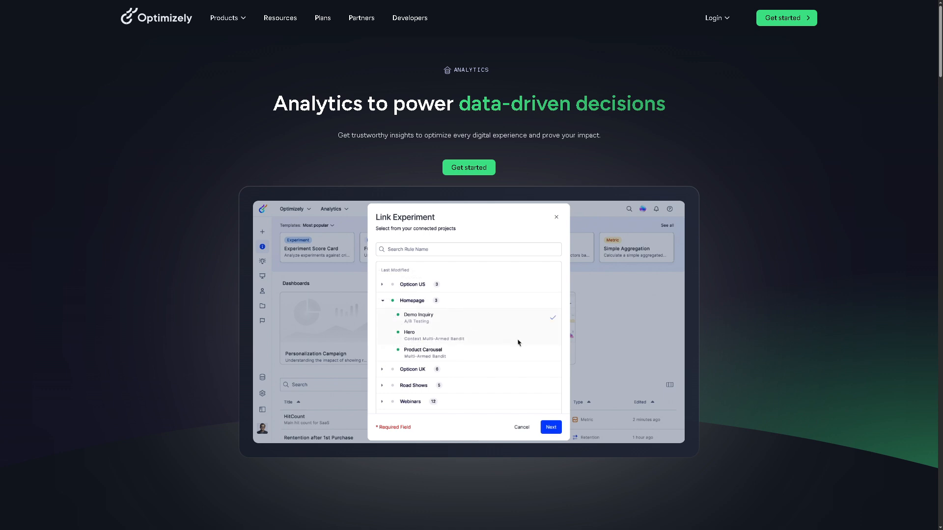
{"action": "left_click", "coordinate": [422, 353]}
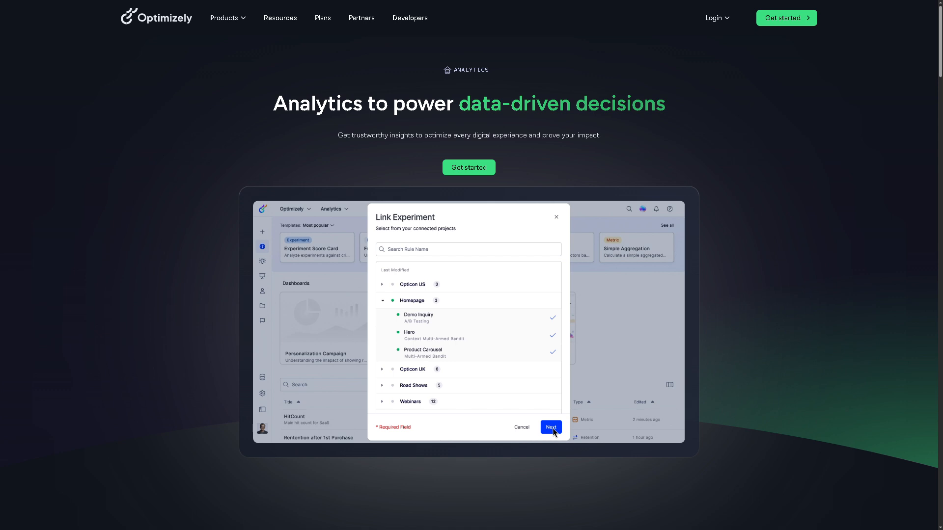
{"action": "left_click", "coordinate": [550, 427]}
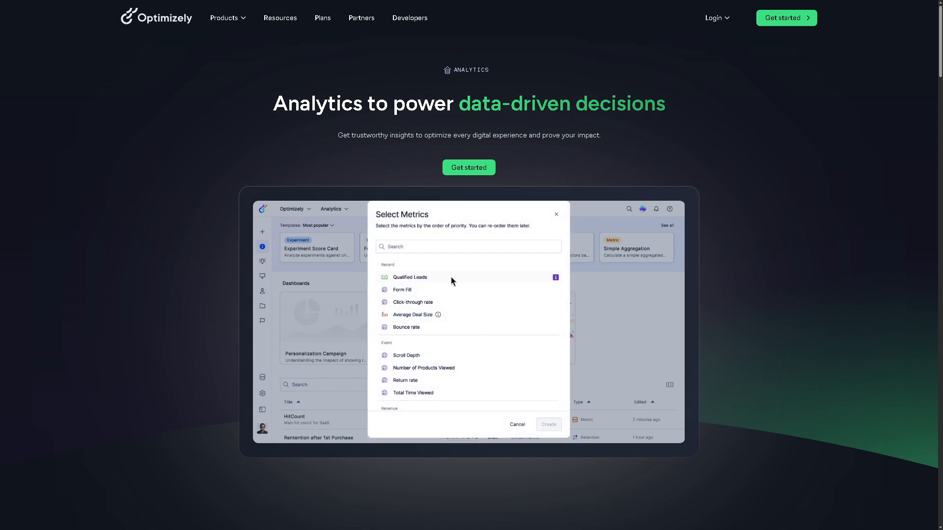
{"action": "left_click", "coordinate": [401, 289]}
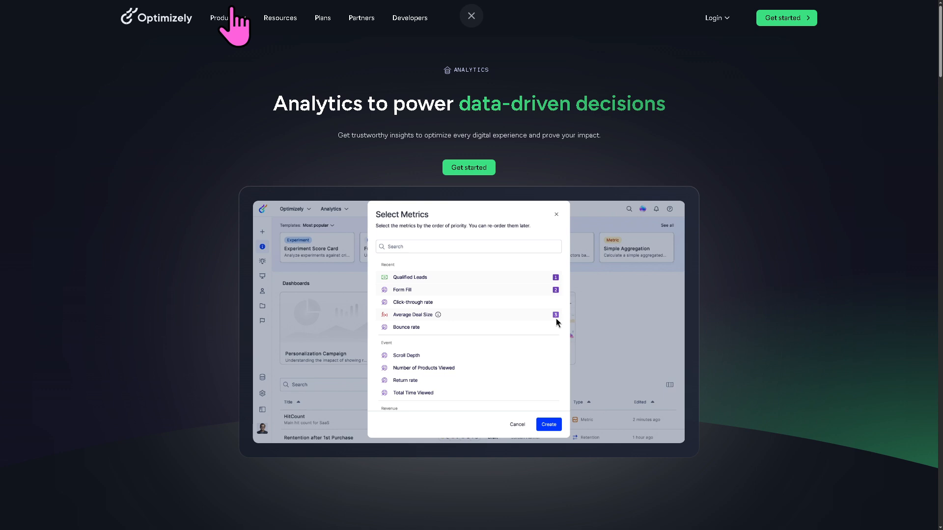
{"action": "left_click", "coordinate": [224, 17]}
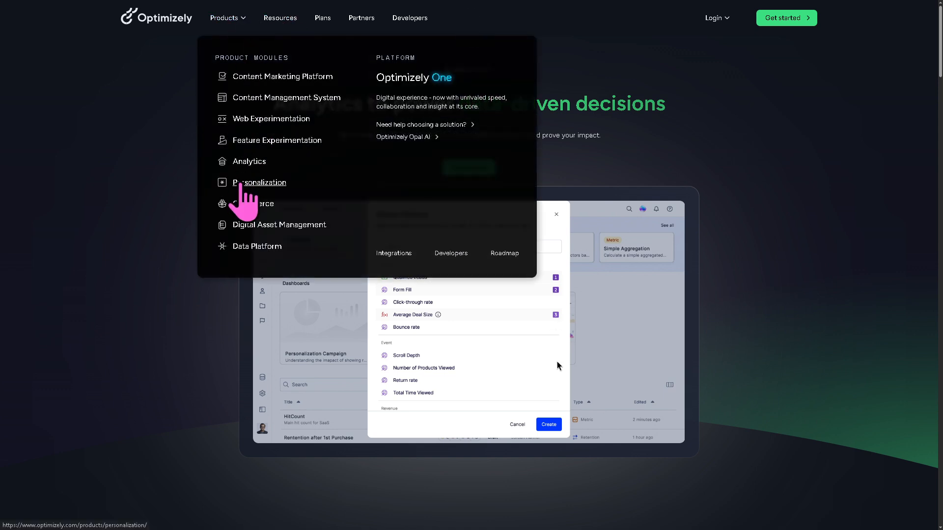
Go to the Personalization page, run its headline-edit demo, then move to the Commerce page.
{"action": "left_click", "coordinate": [259, 183]}
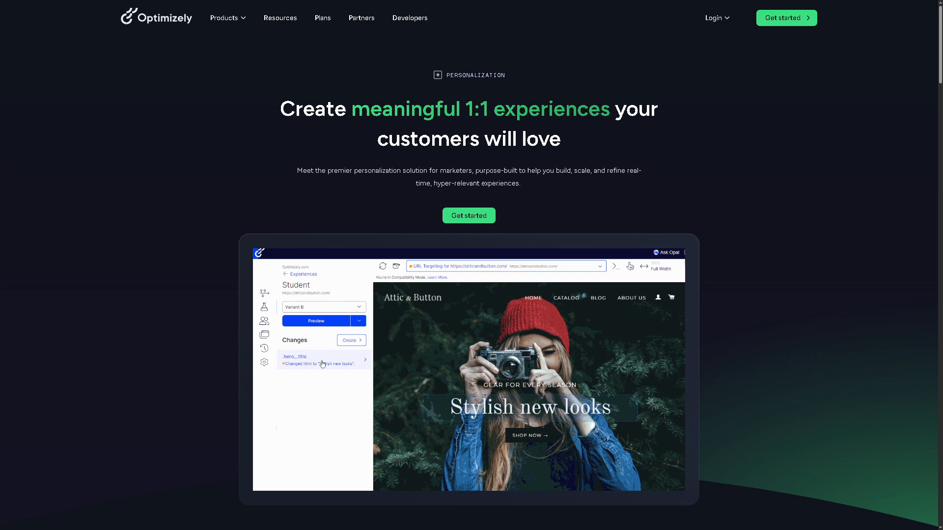
{"action": "left_click", "coordinate": [318, 359]}
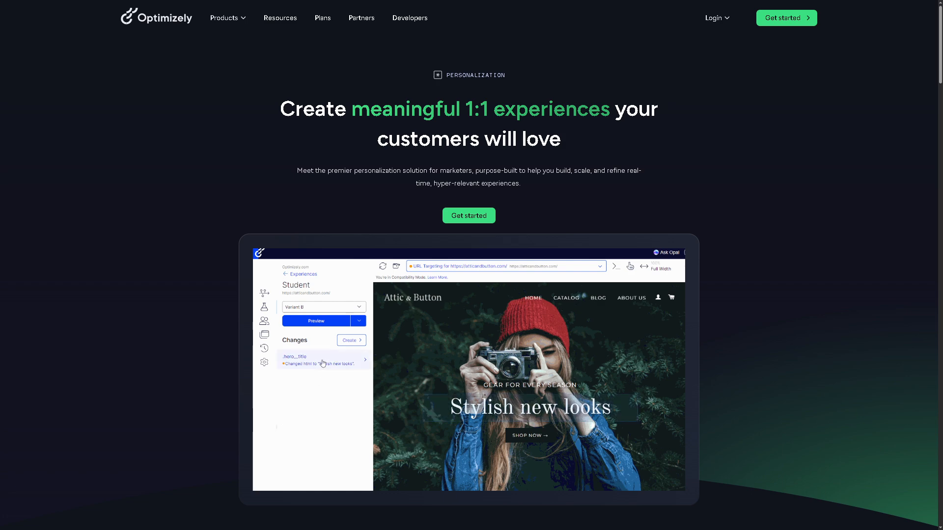
{"action": "left_click", "coordinate": [323, 359]}
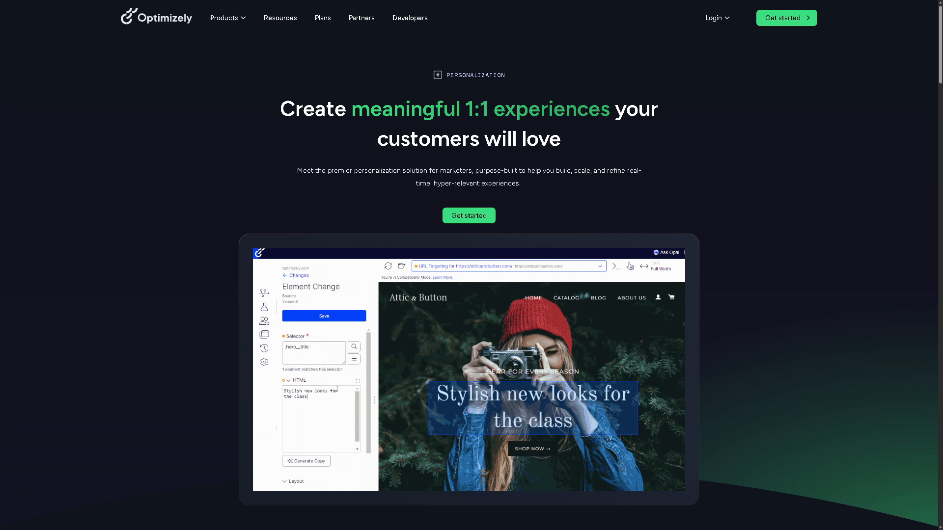
{"action": "left_click", "coordinate": [224, 17]}
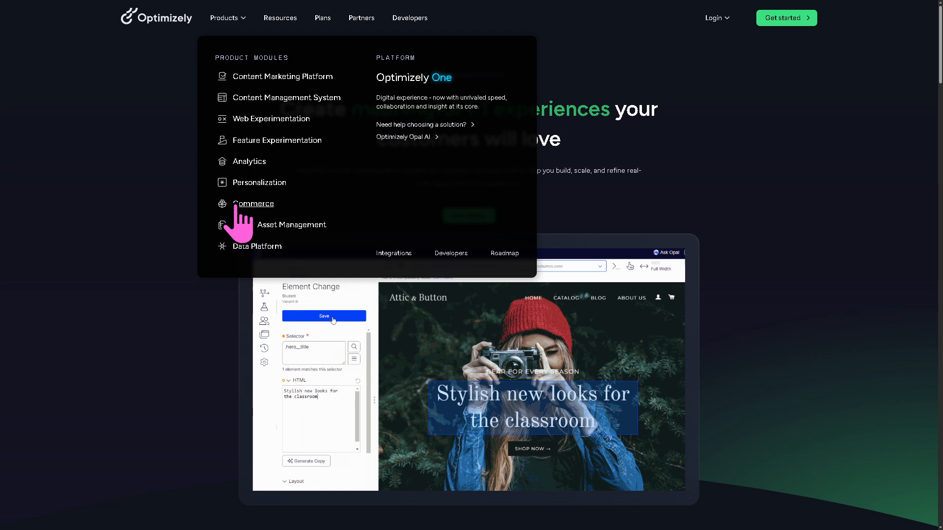
{"action": "left_click", "coordinate": [252, 205]}
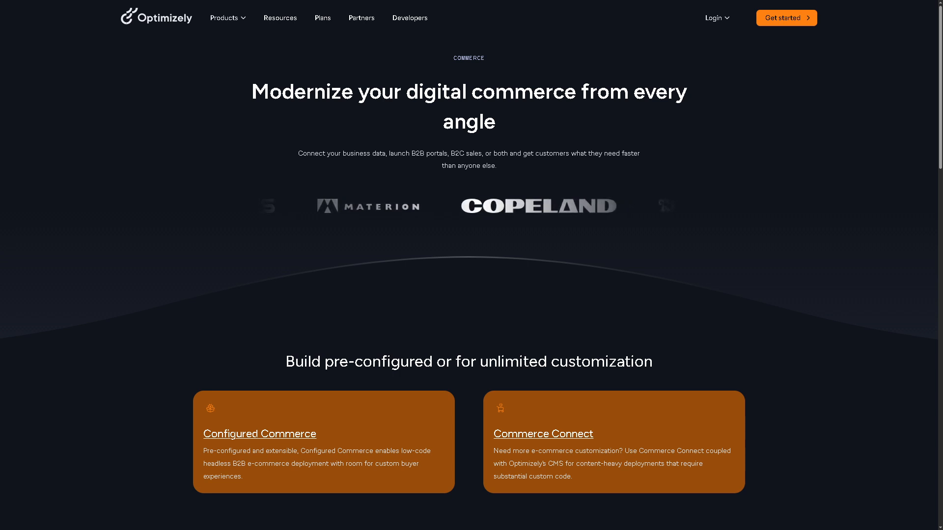
Move from the Commerce page to the Digital Asset Management page via the Products menu.
{"action": "left_click", "coordinate": [224, 17]}
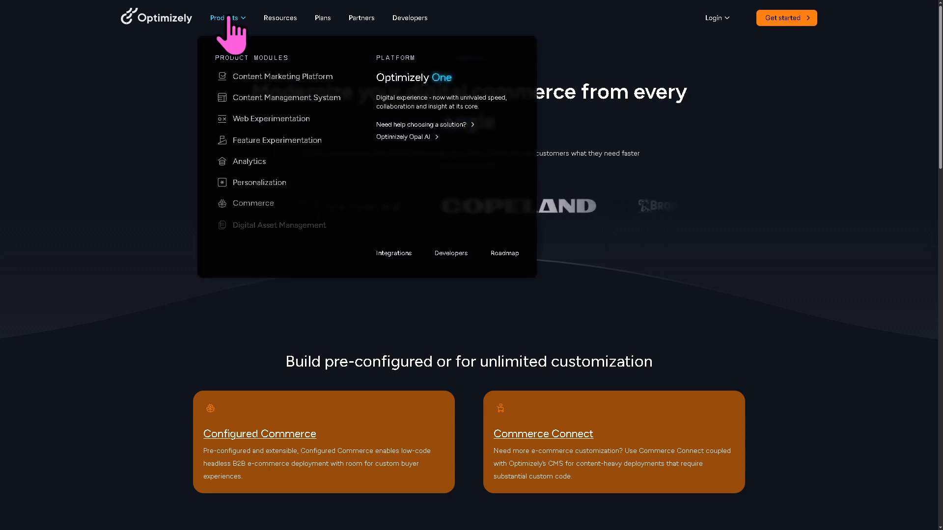
{"action": "mouse_move", "coordinate": [278, 224]}
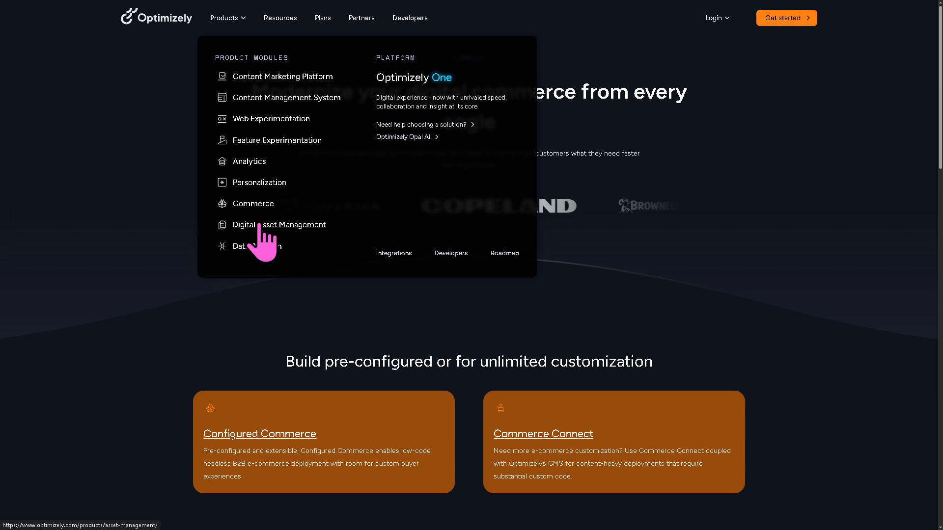
{"action": "left_click", "coordinate": [278, 224]}
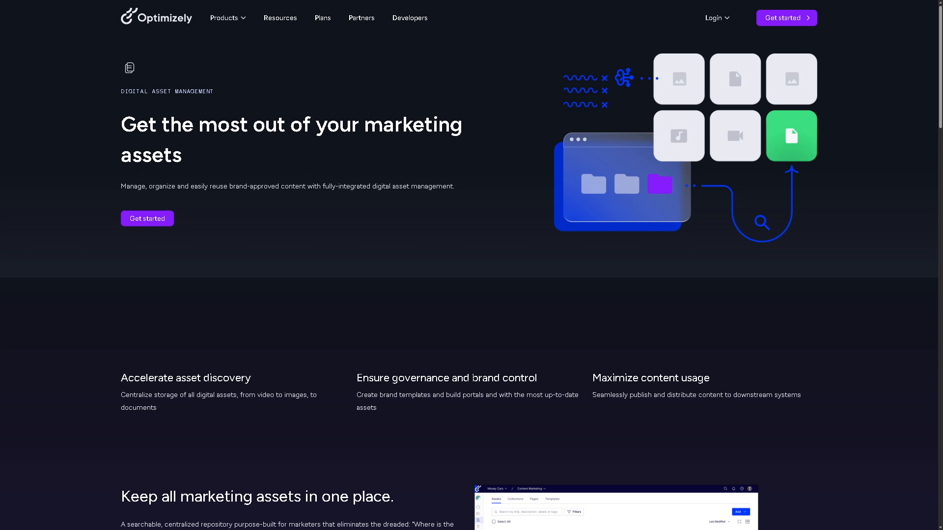
Leave the Digital Asset Management page for the Resources page of latest insights.
{"action": "left_click", "coordinate": [227, 17]}
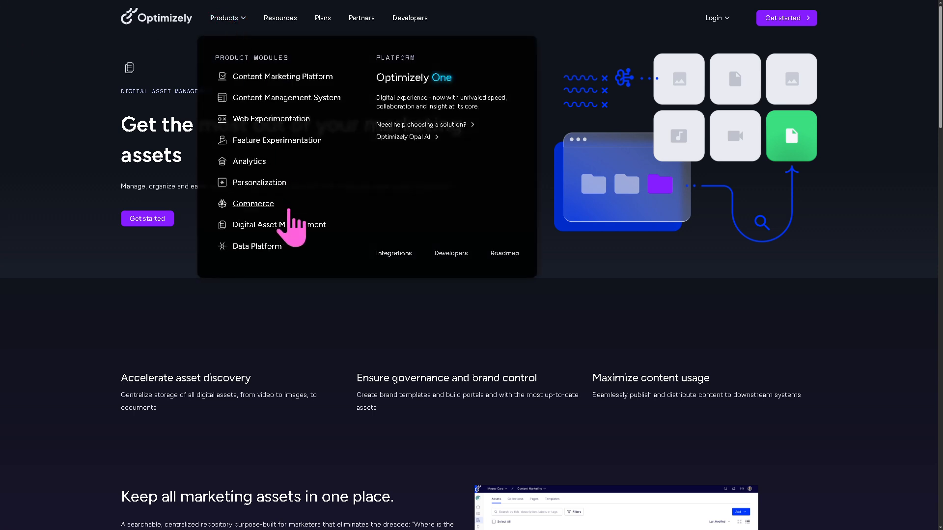
{"action": "left_click", "coordinate": [256, 246]}
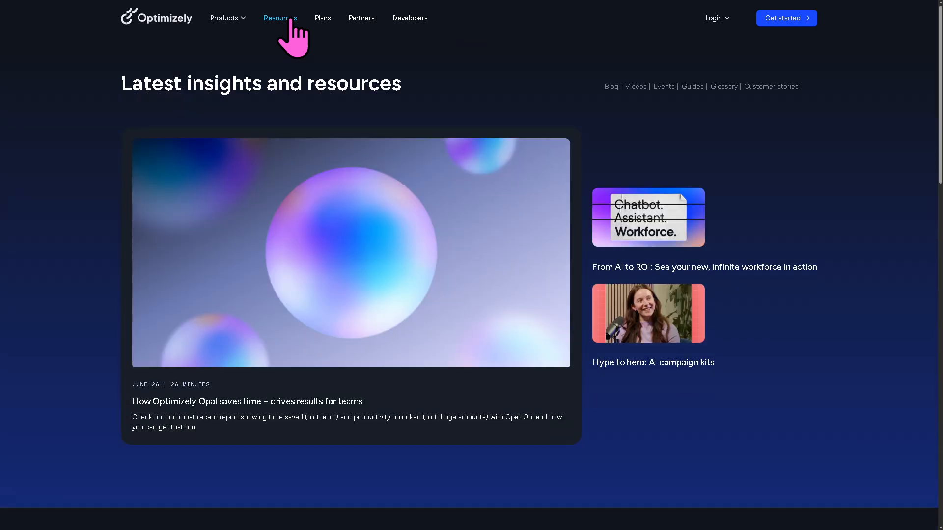
{"action": "mouse_move", "coordinate": [496, 78]}
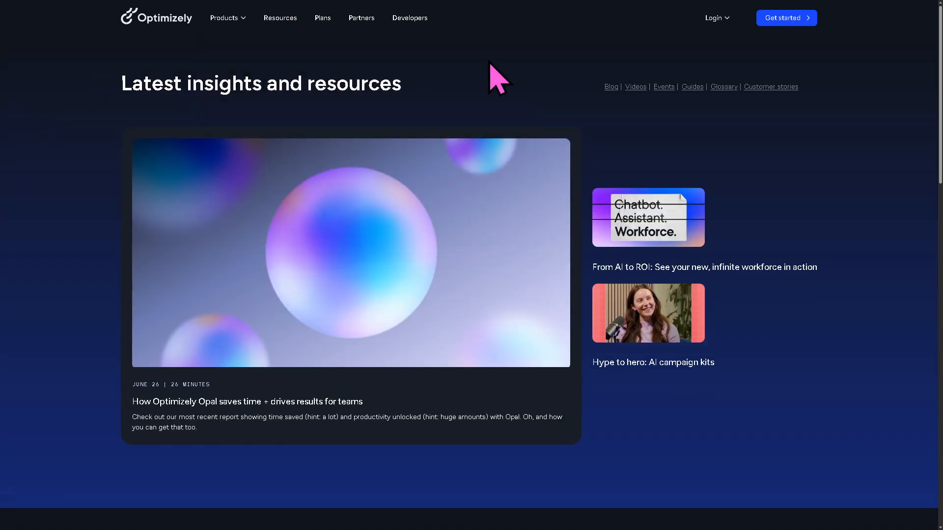
{"action": "mouse_move", "coordinate": [636, 87]}
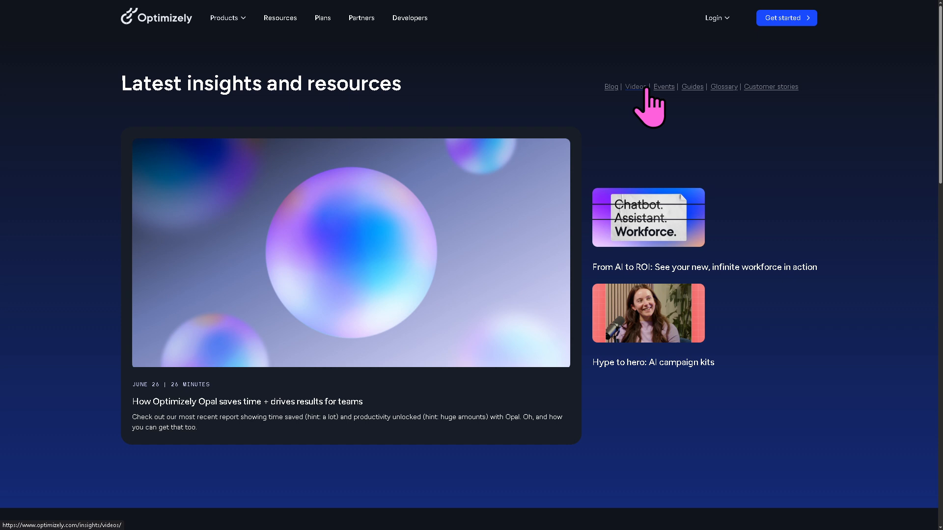
{"action": "mouse_move", "coordinate": [692, 103]}
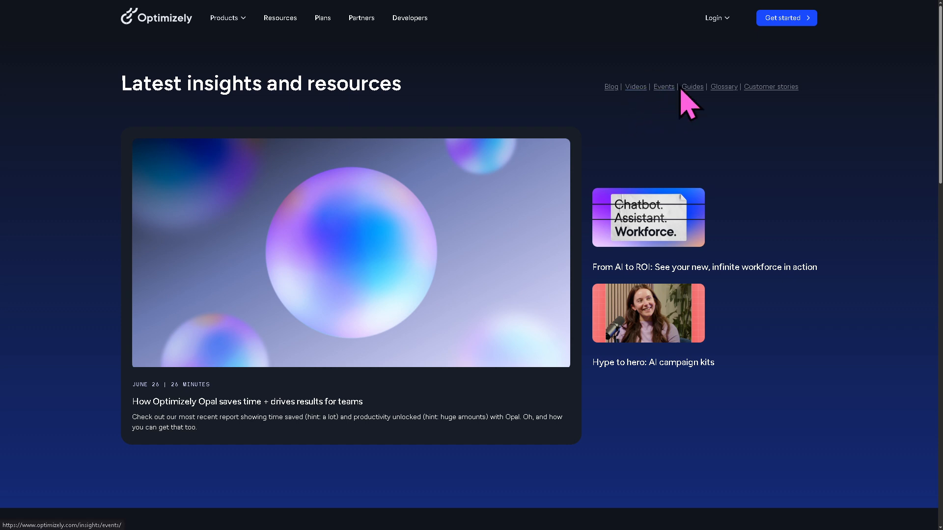
{"action": "mouse_move", "coordinate": [770, 86]}
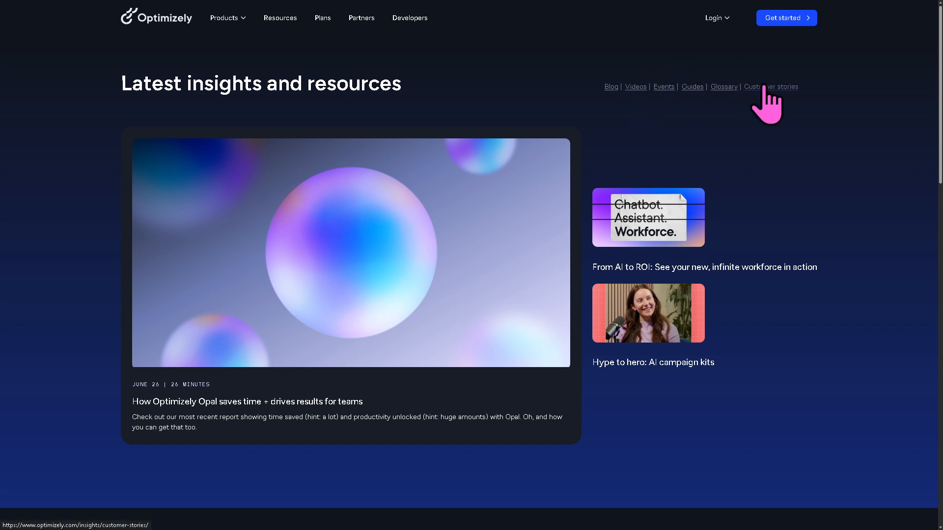
{"action": "scroll", "scroll_direction": "down", "scroll_amount": 3}
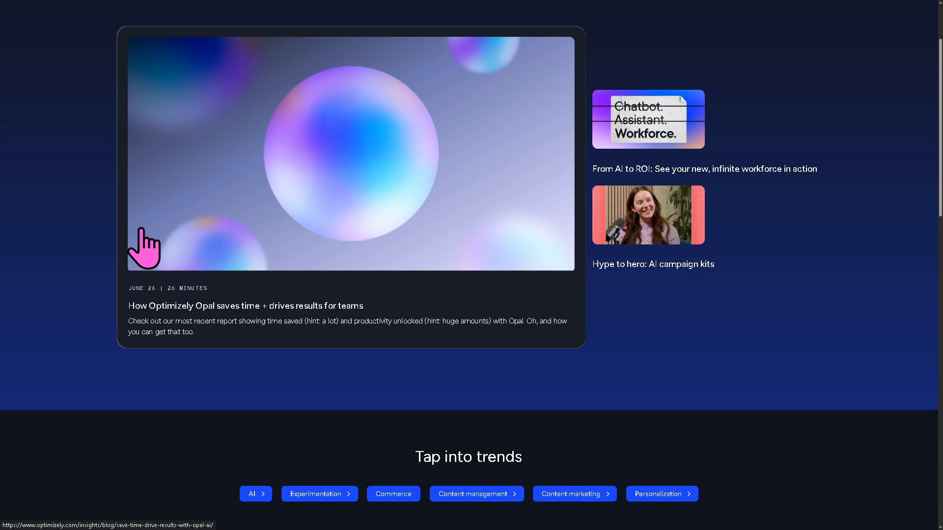
{"action": "mouse_move", "coordinate": [57, 263]}
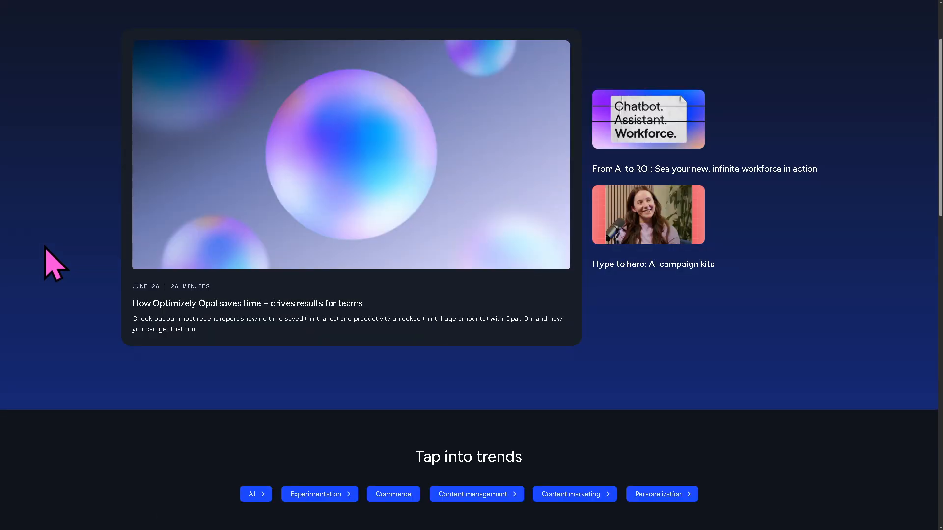
{"action": "scroll", "scroll_direction": "down", "scroll_amount": 3}
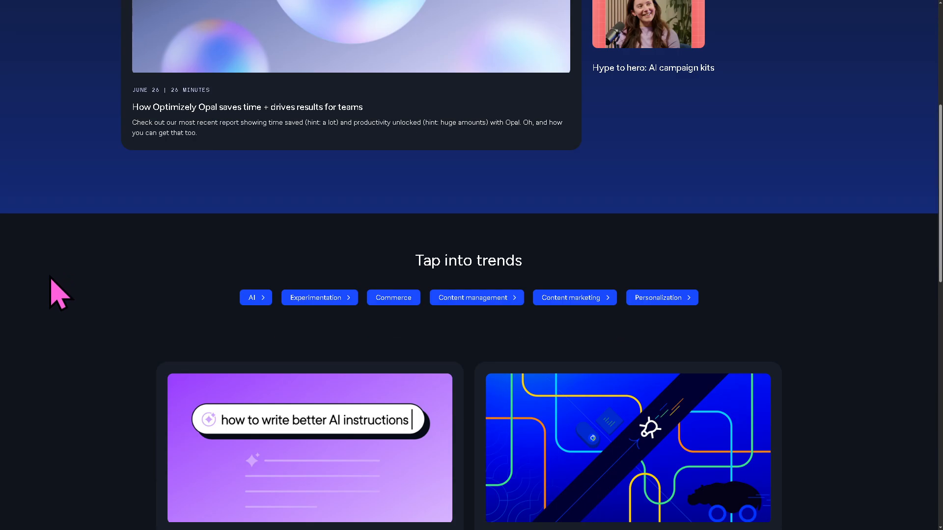
{"action": "mouse_move", "coordinate": [750, 216]}
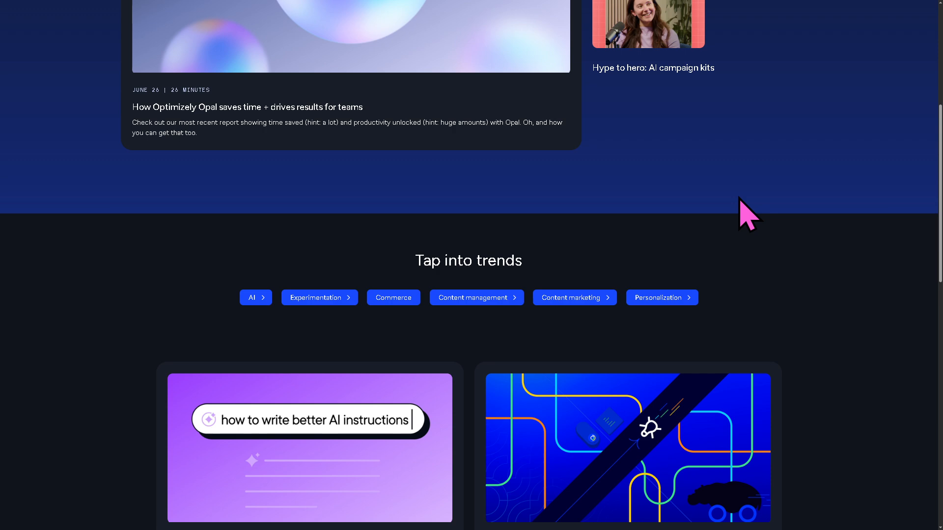
{"action": "mouse_move", "coordinate": [802, 266]}
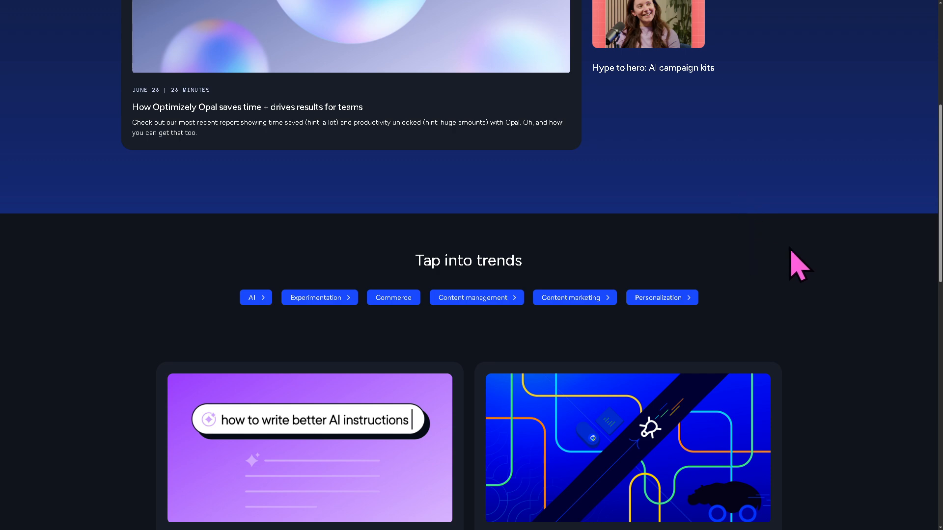
{"action": "scroll", "scroll_direction": "down", "scroll_amount": 3}
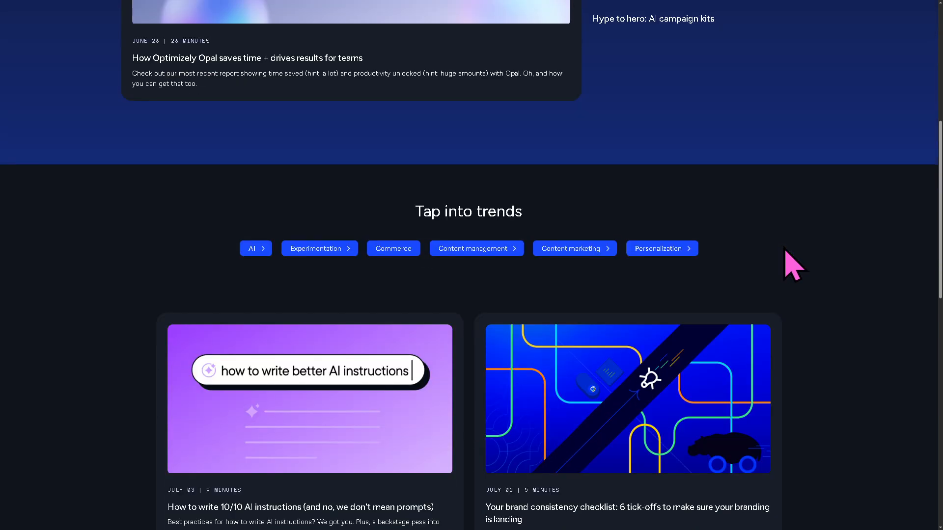
{"action": "scroll", "scroll_direction": "down", "scroll_amount": 3}
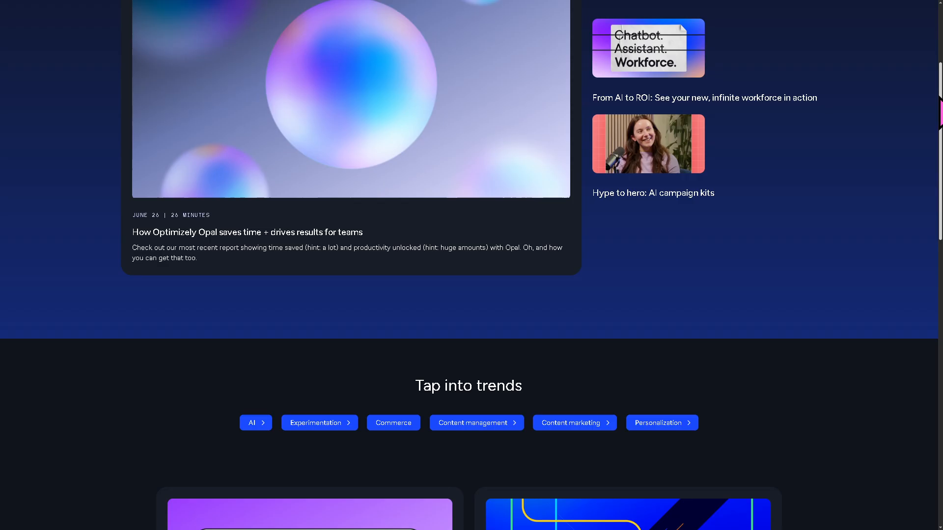
{"action": "scroll", "scroll_direction": "up", "scroll_amount": 3}
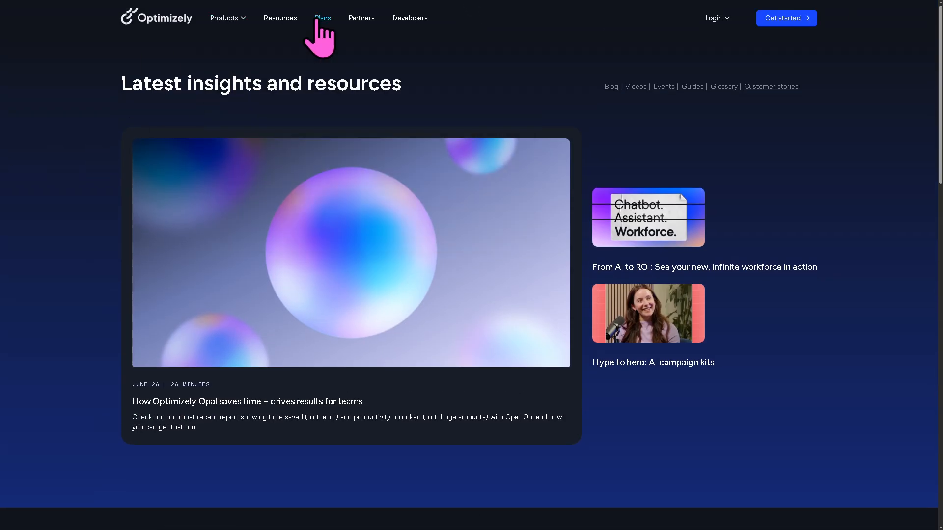
Browse the Plans & pricing product list and request pricing for Web Experimentation.
{"action": "left_click", "coordinate": [323, 17]}
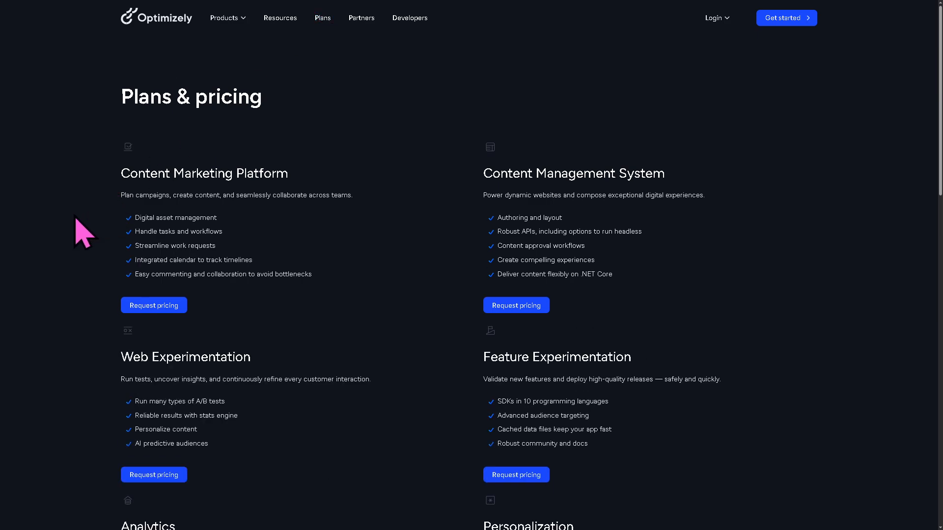
{"action": "scroll", "scroll_direction": "down", "scroll_amount": 3}
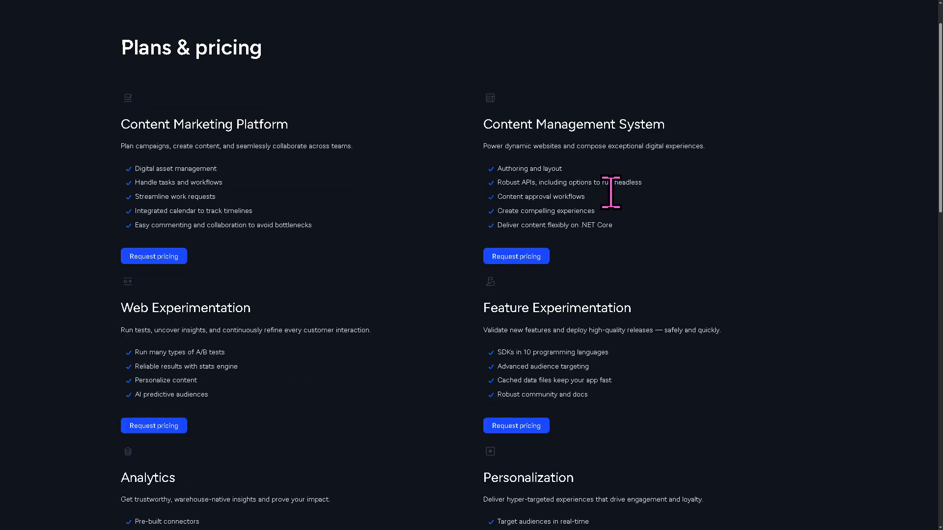
{"action": "scroll", "scroll_direction": "down", "scroll_amount": 3}
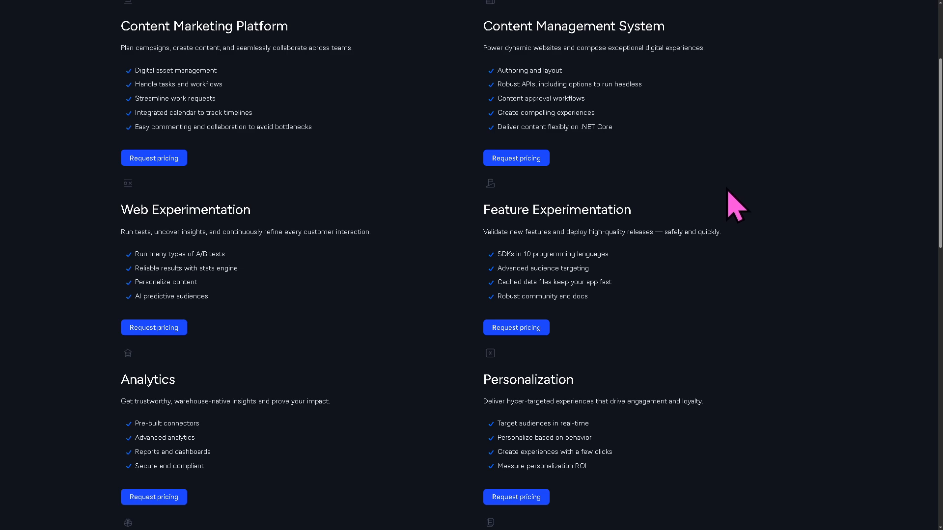
{"action": "scroll", "scroll_direction": "down", "scroll_amount": 3}
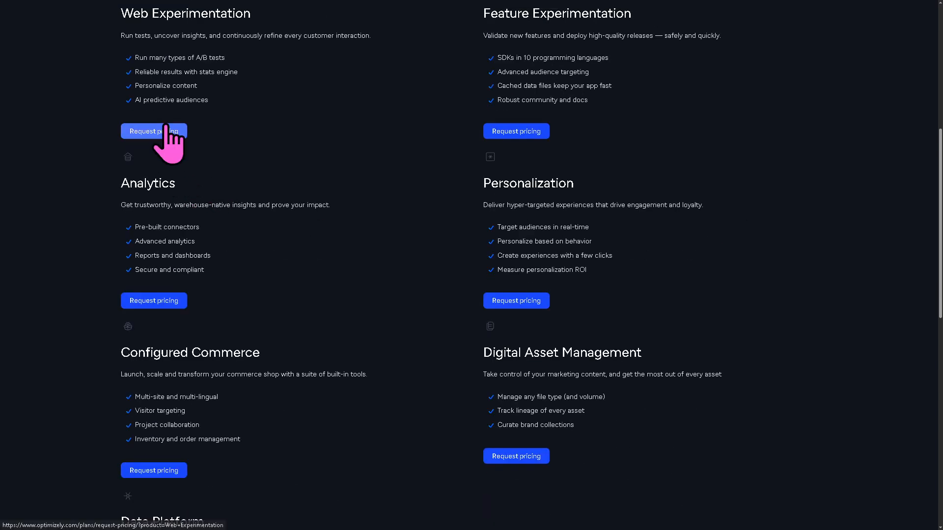
{"action": "left_click", "coordinate": [153, 130]}
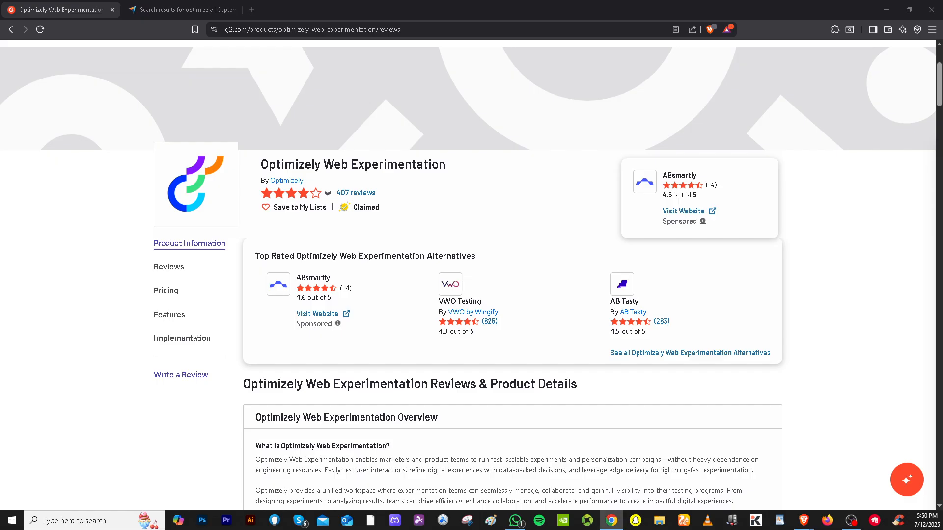
{"action": "mouse_move", "coordinate": [71, 250]}
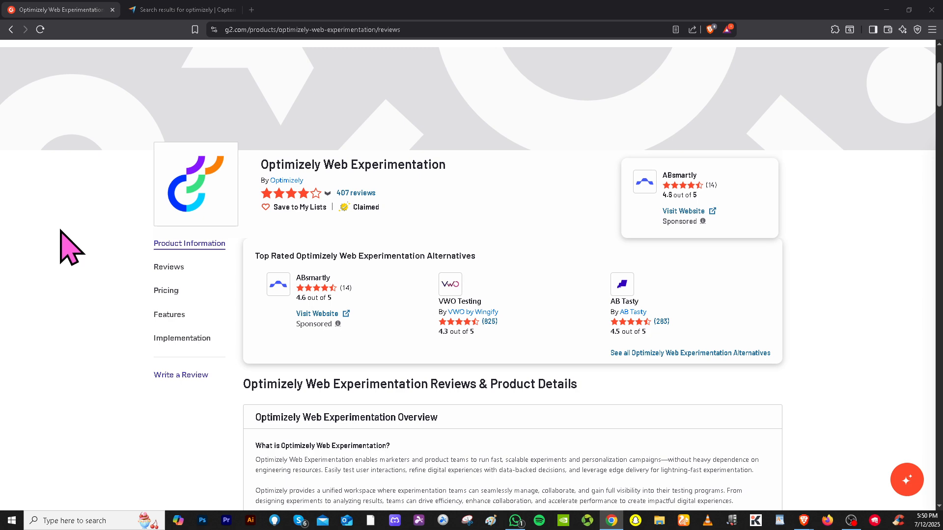
{"action": "mouse_move", "coordinate": [218, 277]}
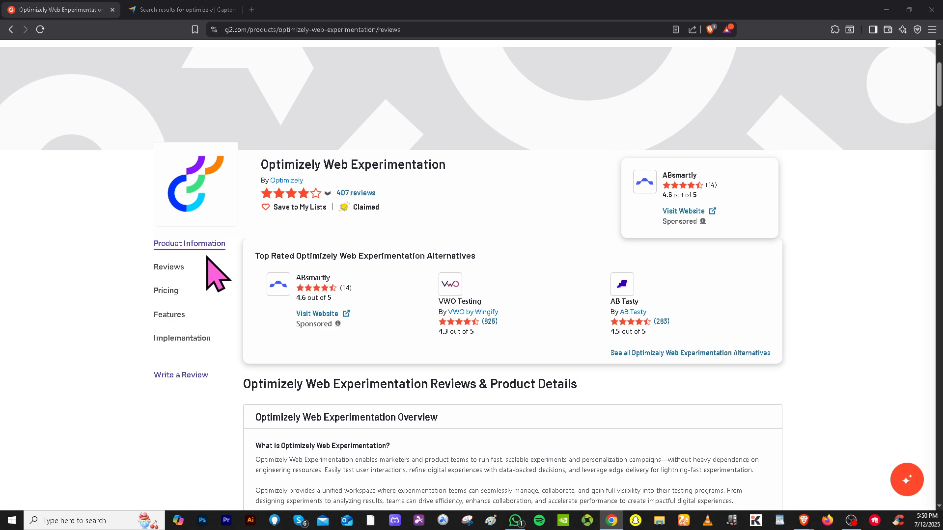
Scroll the G2 Optimizely Web Experimentation page down to its product overview and integrations.
{"action": "scroll", "scroll_direction": "down", "scroll_amount": 3}
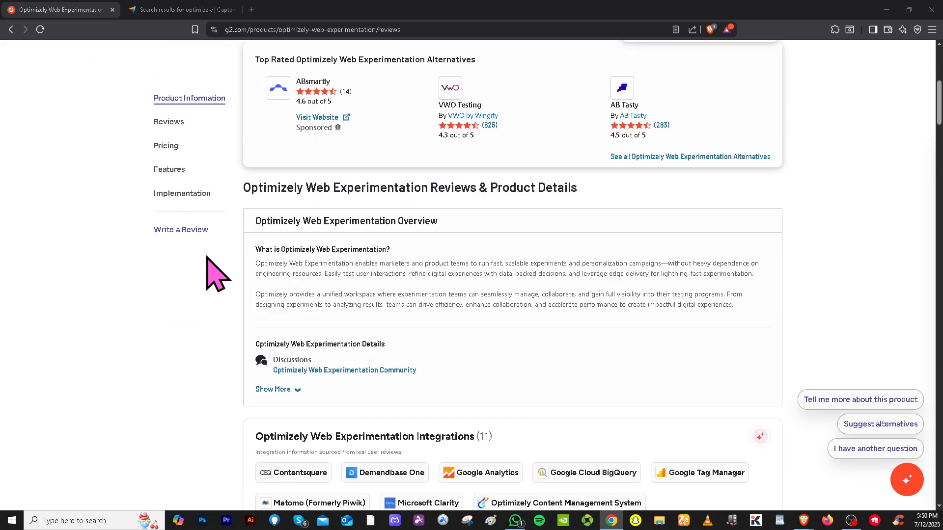
{"action": "mouse_move", "coordinate": [226, 277]}
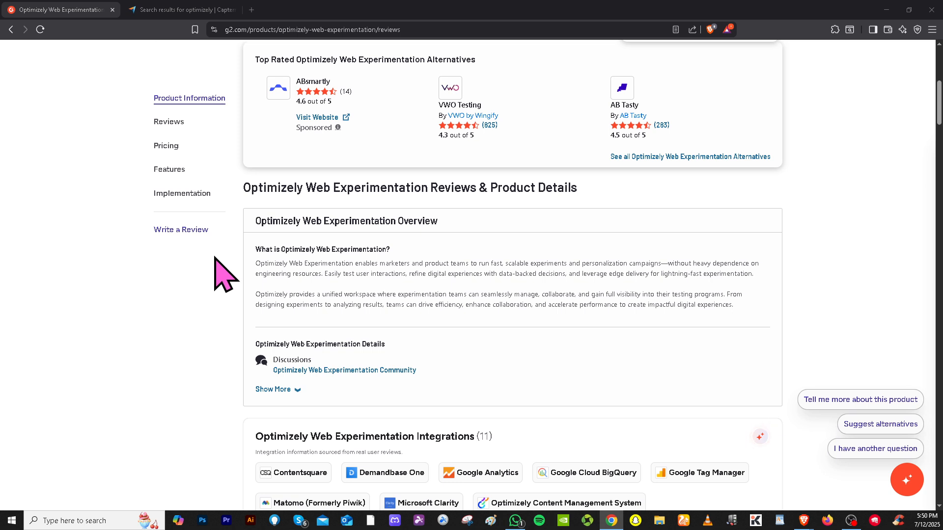
{"action": "mouse_move", "coordinate": [191, 43]}
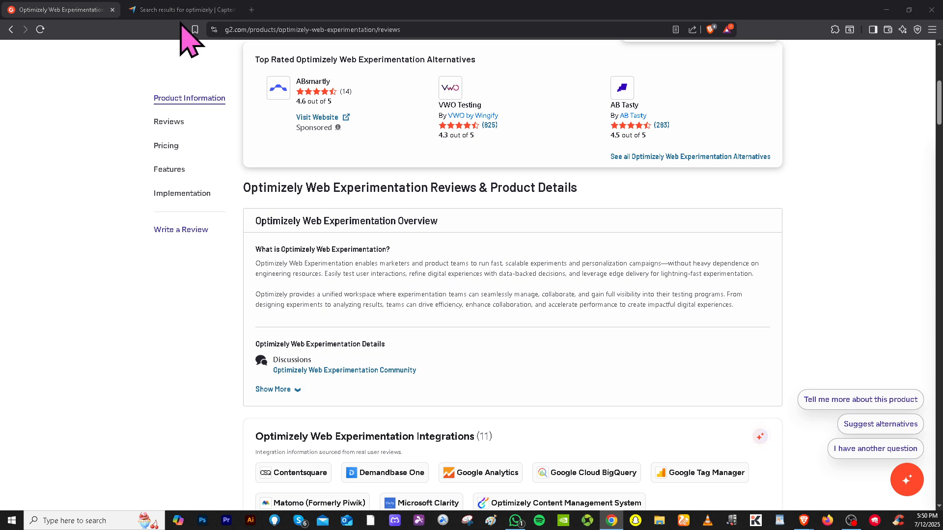
Scroll Capterra's 'optimizely' results past listings like Optimize365 and DB Optimizer.
{"action": "left_click", "coordinate": [178, 10]}
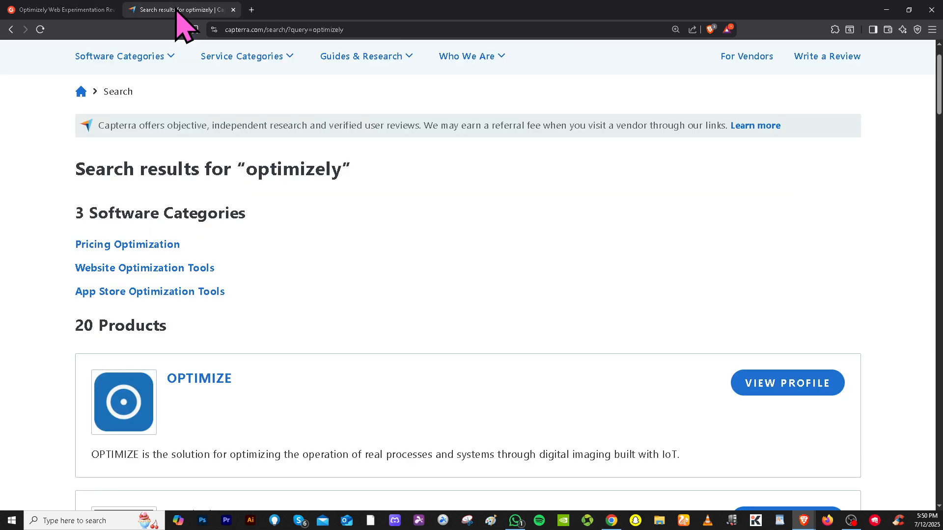
{"action": "scroll", "scroll_direction": "down", "scroll_amount": 3}
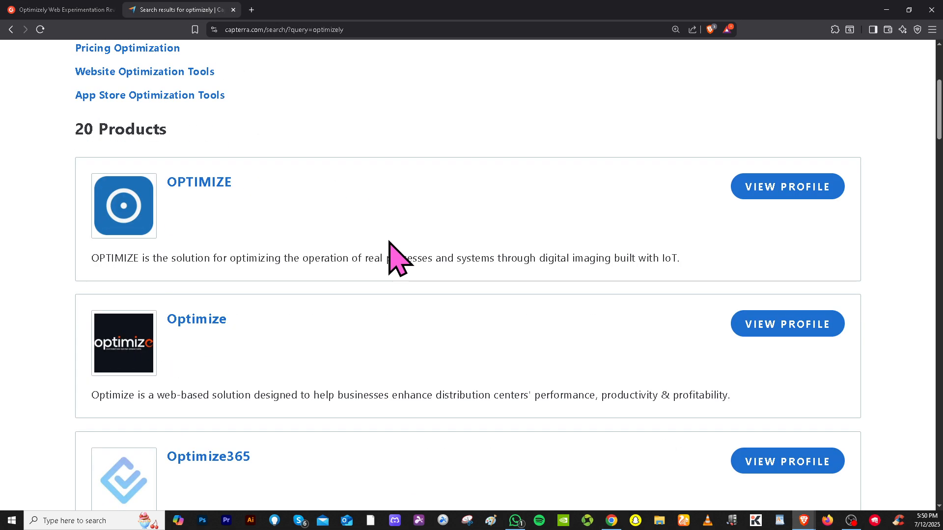
{"action": "mouse_move", "coordinate": [396, 294]}
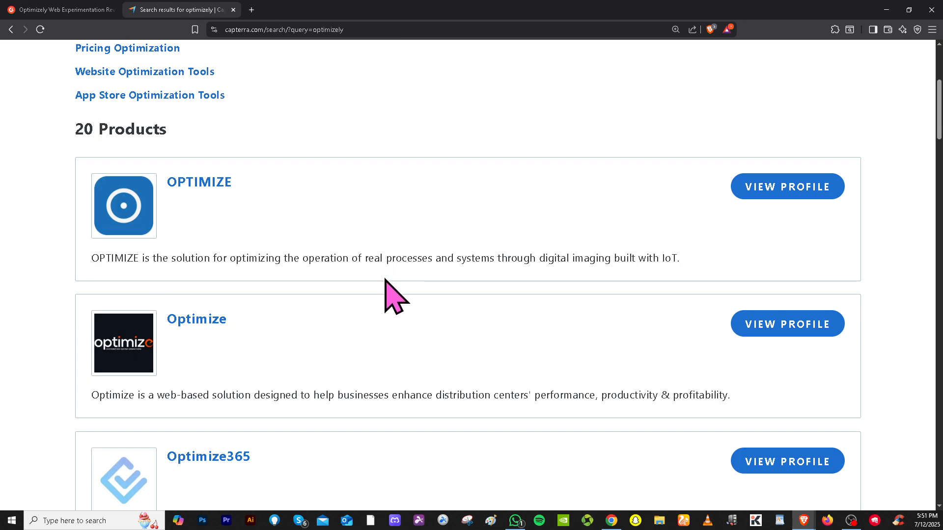
{"action": "scroll", "scroll_direction": "down", "scroll_amount": 3}
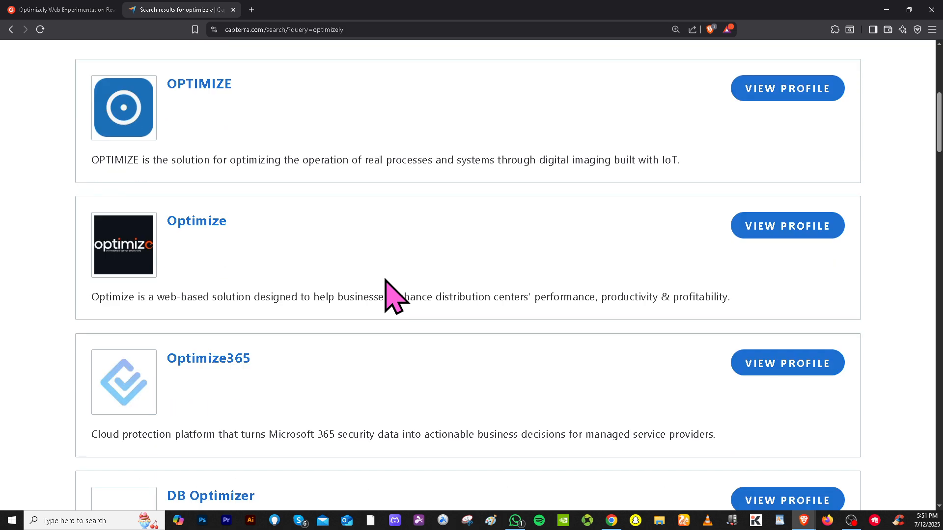
{"action": "scroll", "scroll_direction": "down", "scroll_amount": 3}
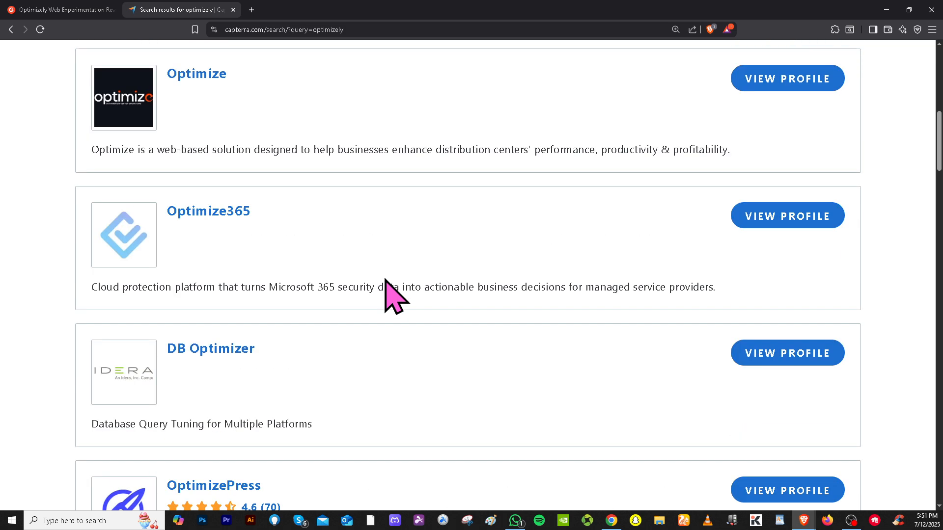